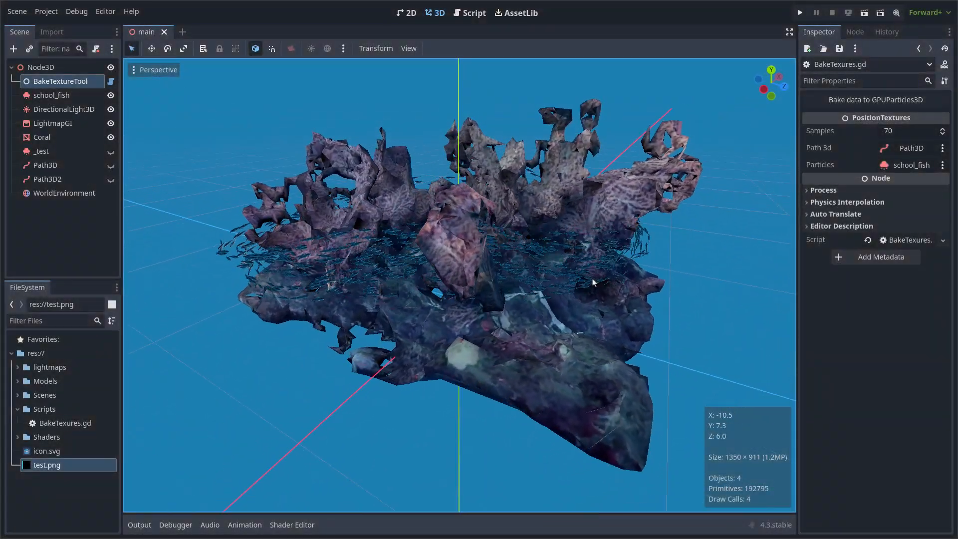
# - Review BakeTexures.gd down to the array resize to 2048 in pathToPositionTextures
pyautogui.moveTo(592, 282); pyautogui.dragTo(192, 135)
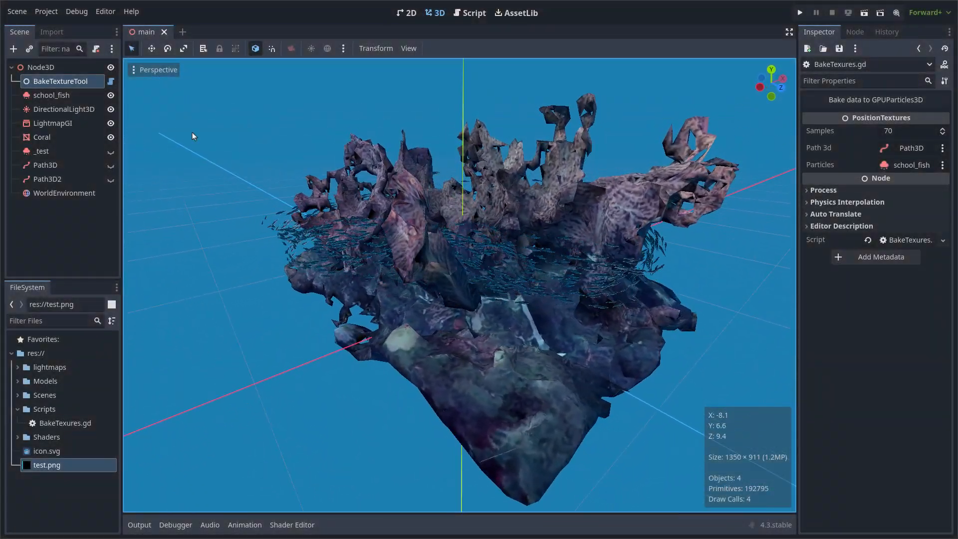
pyautogui.moveTo(111, 82)
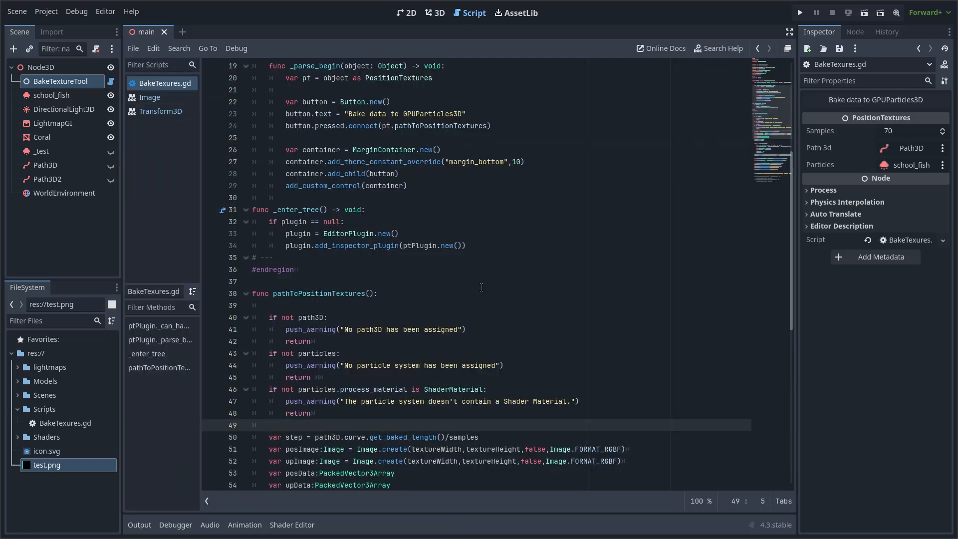
pyautogui.scroll(-3)
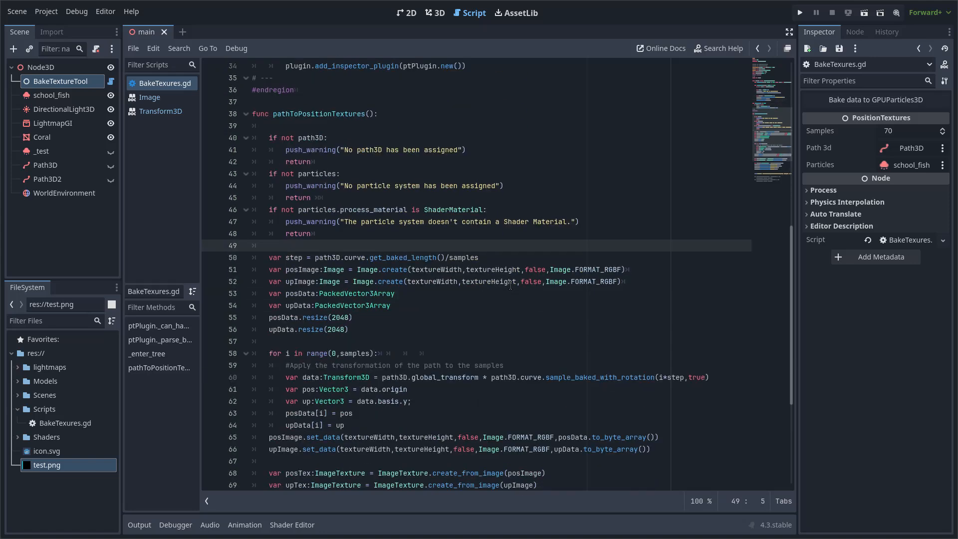
pyautogui.click(349, 329)
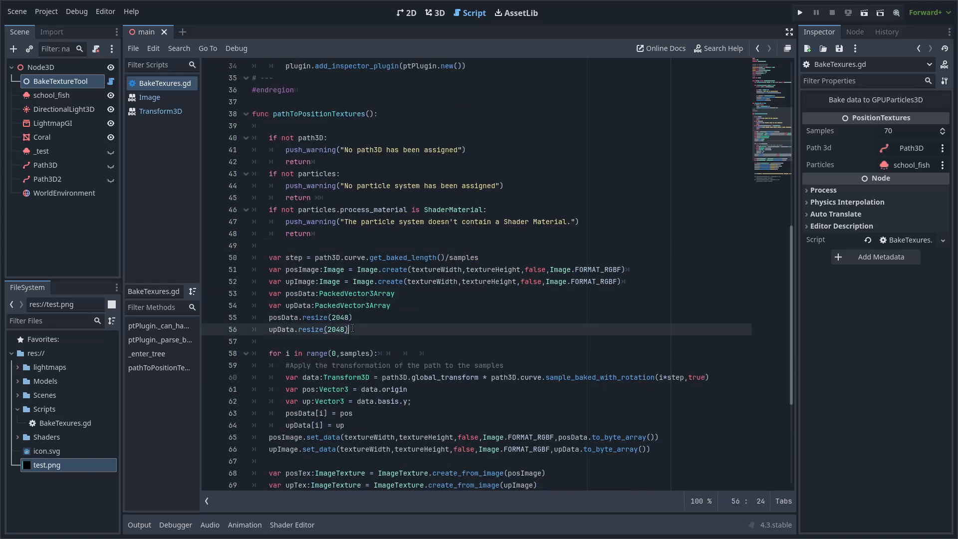
pyautogui.moveTo(267, 257); pyautogui.dragTo(348, 329)
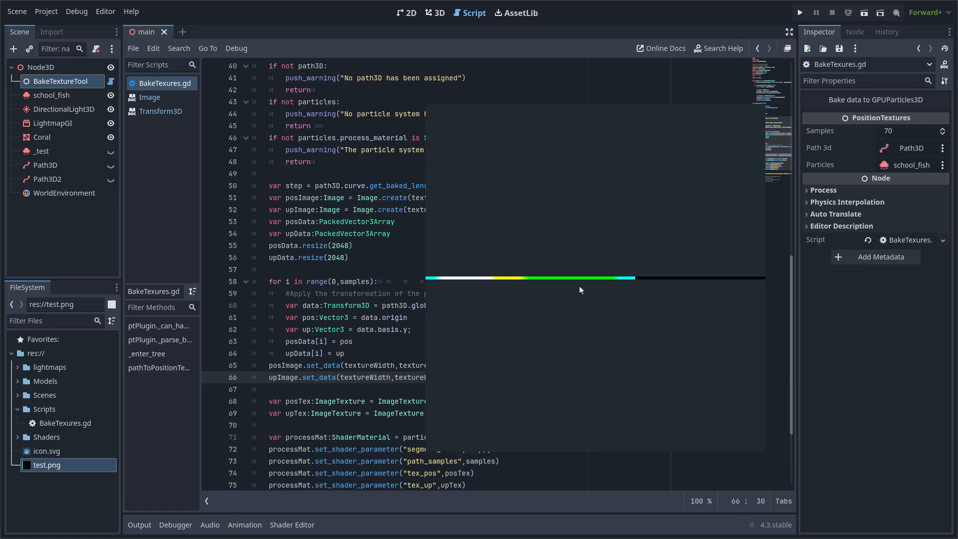
pyautogui.moveTo(593, 316)
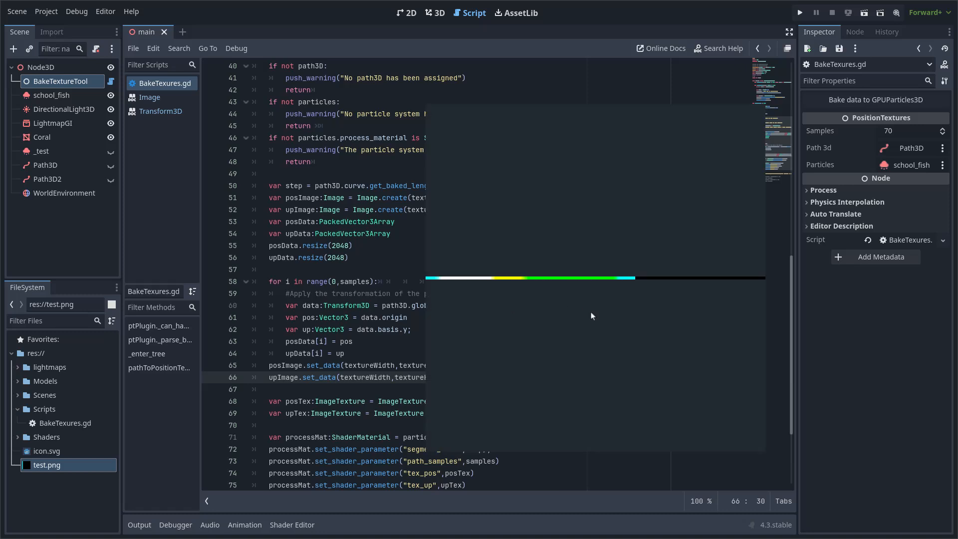
pyautogui.moveTo(508, 334)
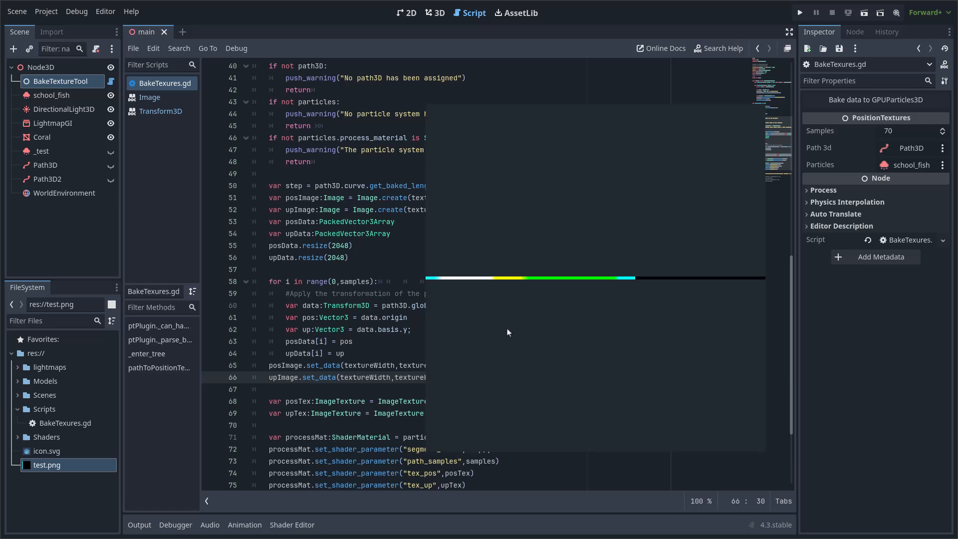
pyautogui.moveTo(505, 332)
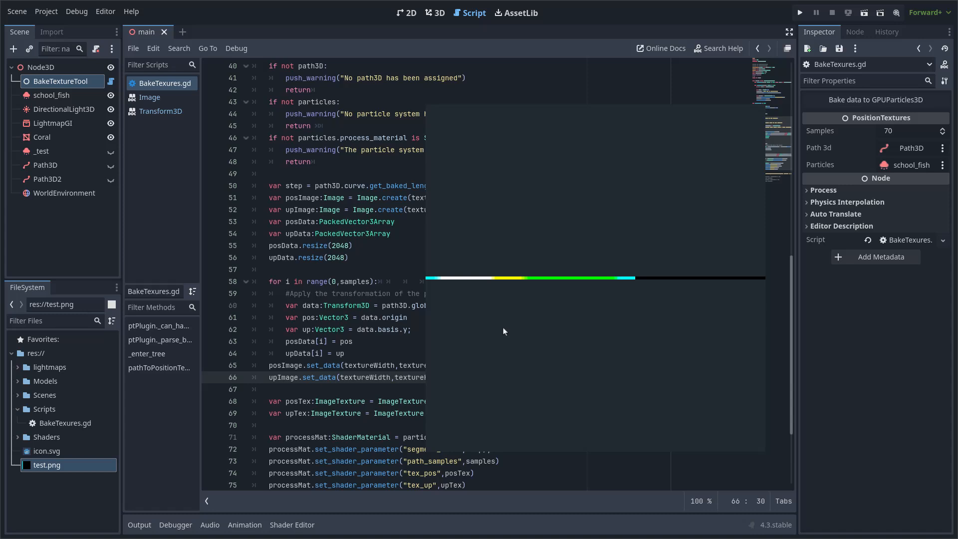
pyautogui.moveTo(443, 346)
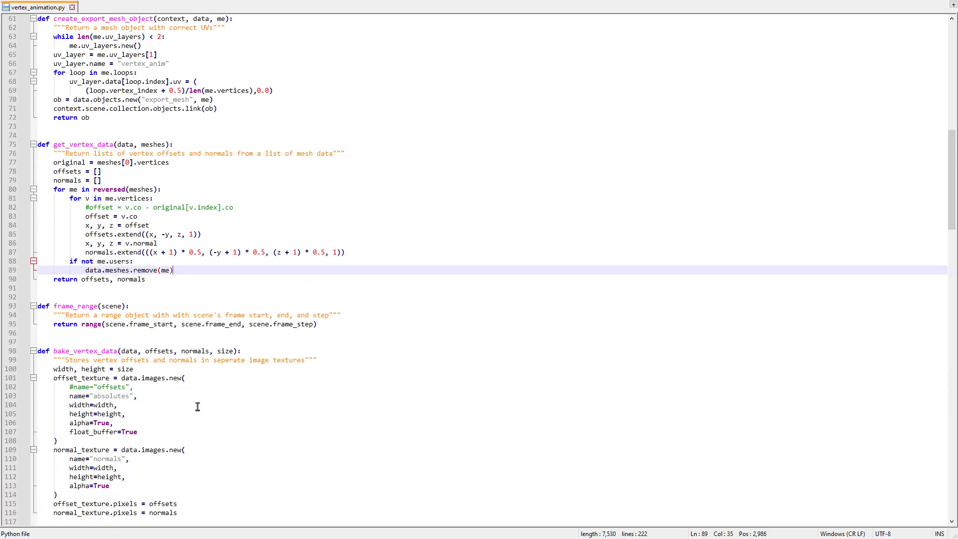
pyautogui.scroll(-3)
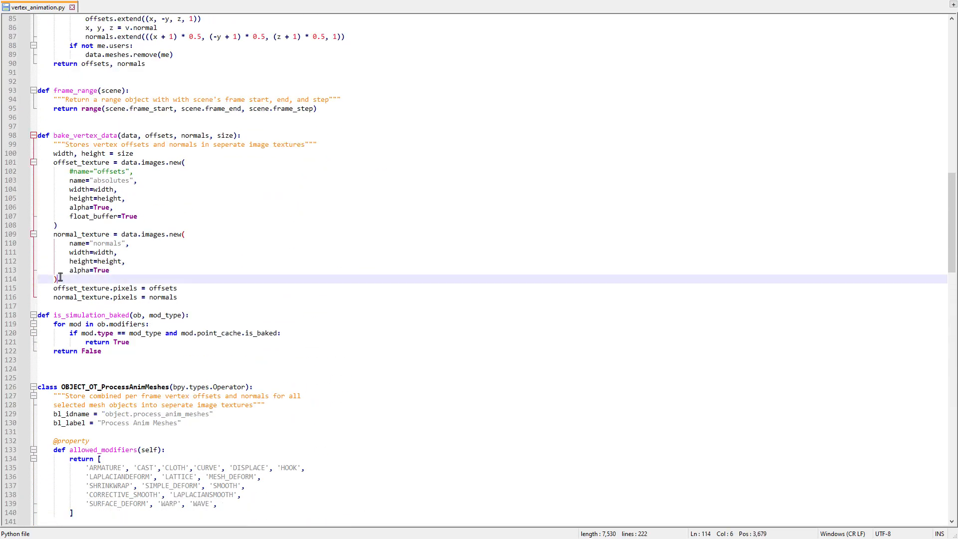
pyautogui.click(186, 297)
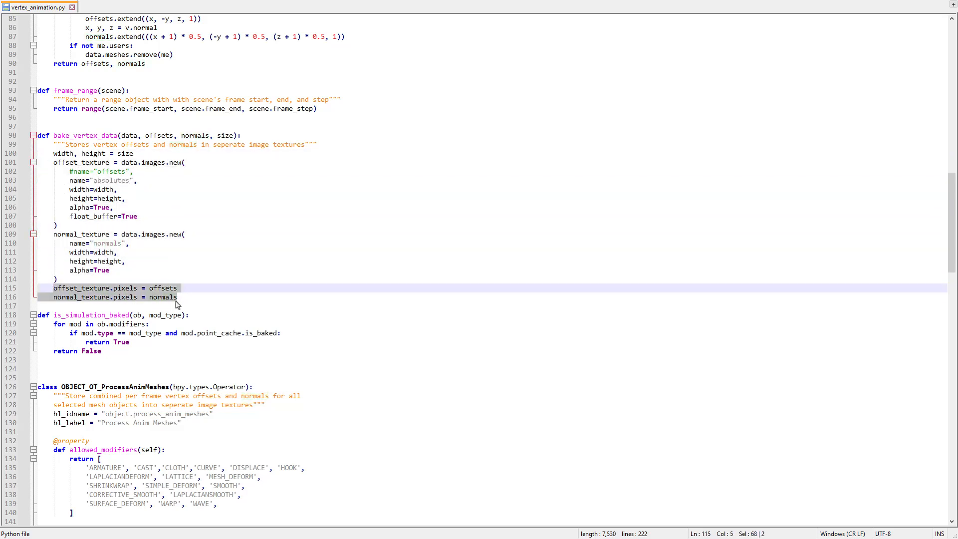
pyautogui.click(175, 297)
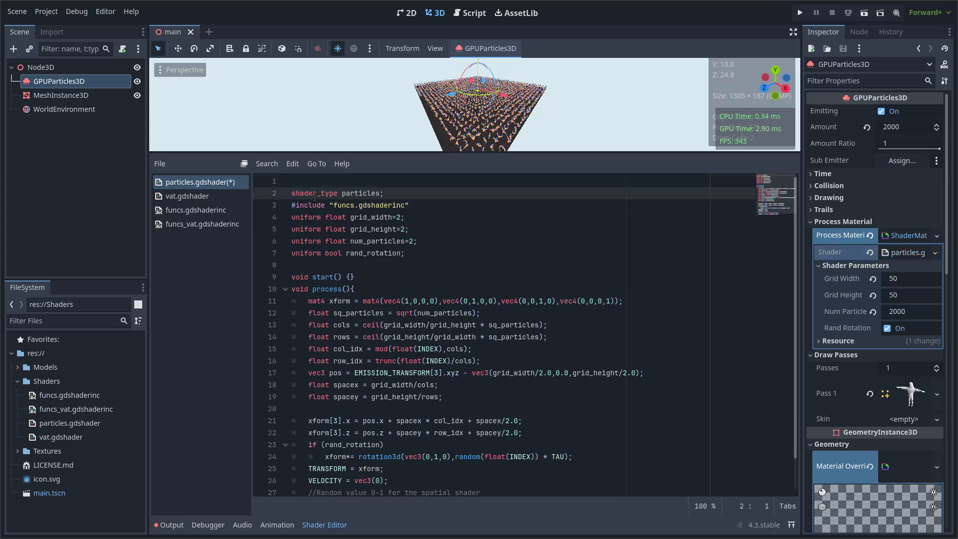
# - Credit particles.gdshader as a version of the grass shader, then show the funcs.gdshaderinc helpers
pyautogui.write('// A')
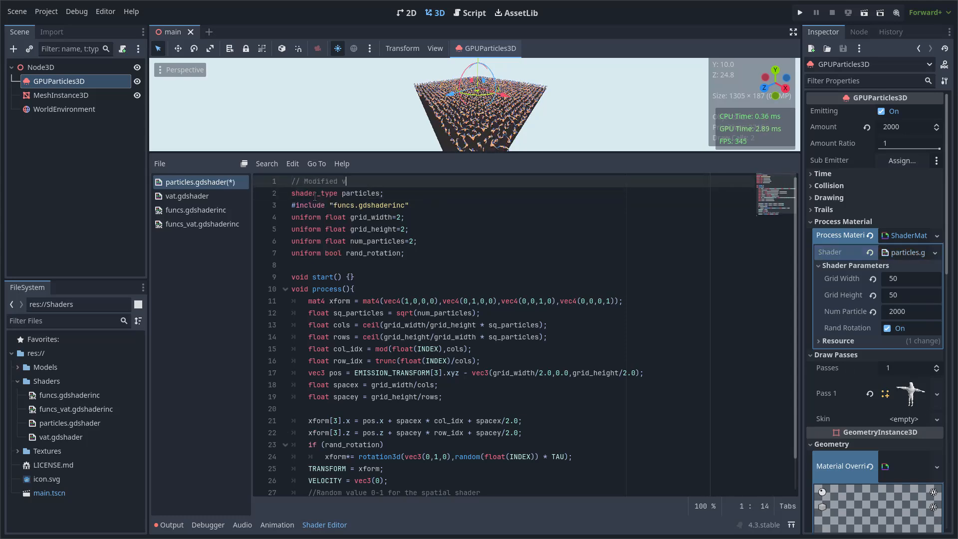
pyautogui.write('version of grass particle shader')
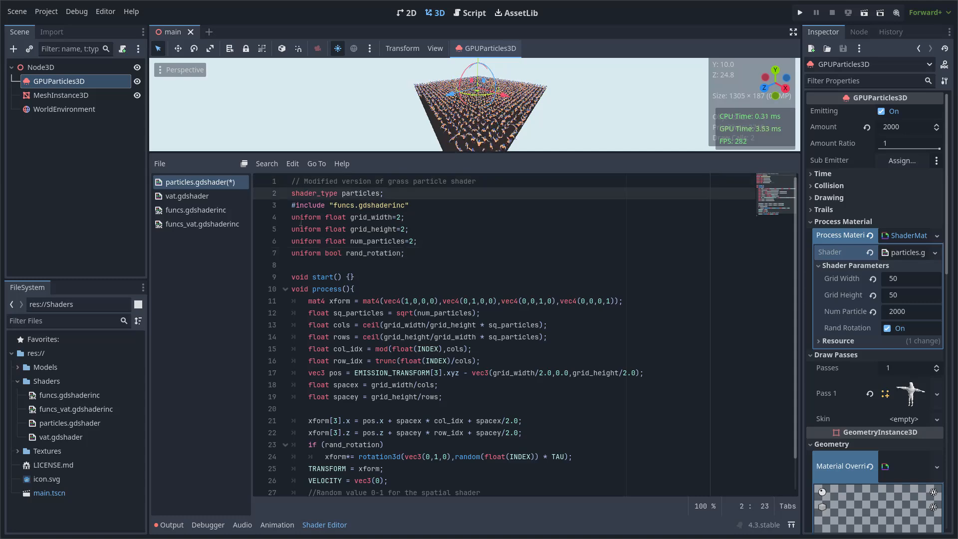
pyautogui.click(195, 209)
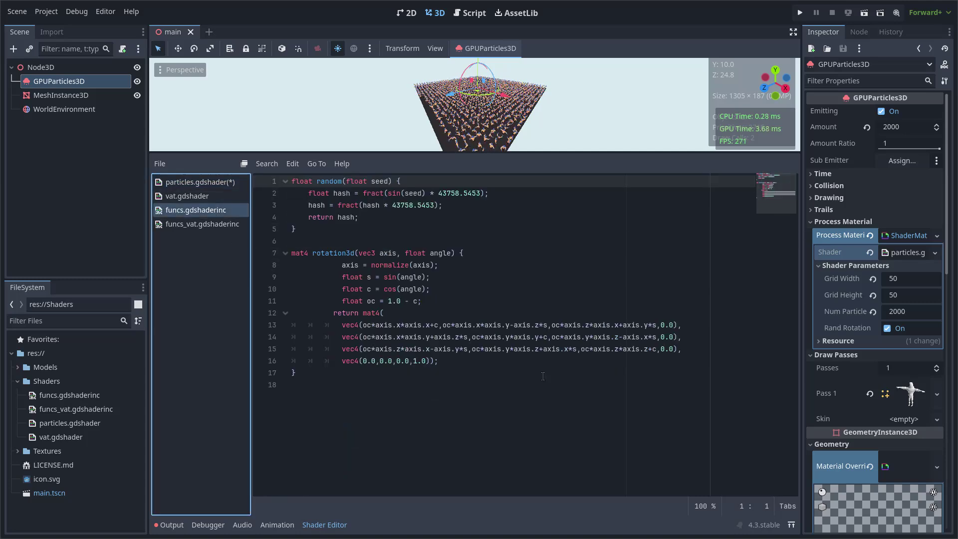
pyautogui.click(200, 181)
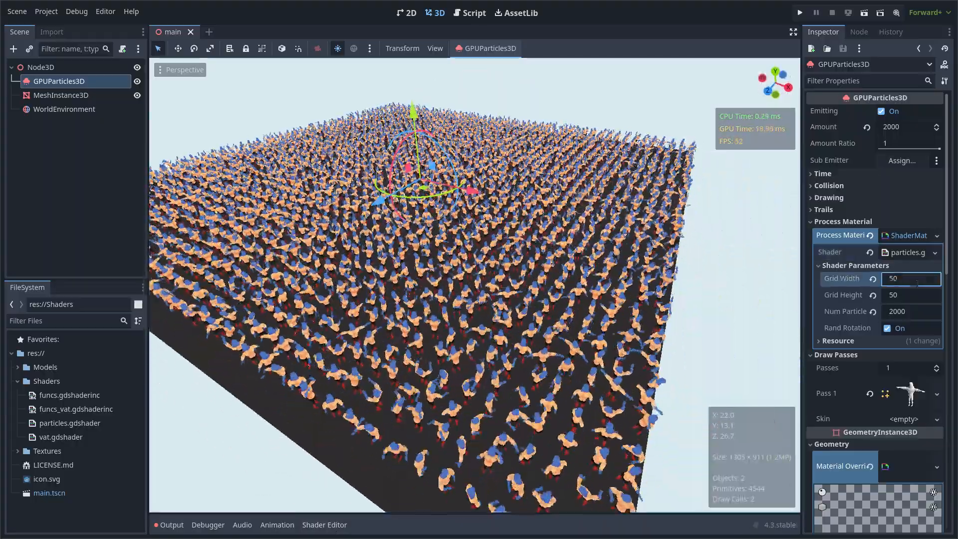
# - Try Grid Width 5 to narrow the crowd, then restore Grid Width to 50
pyautogui.write('5')
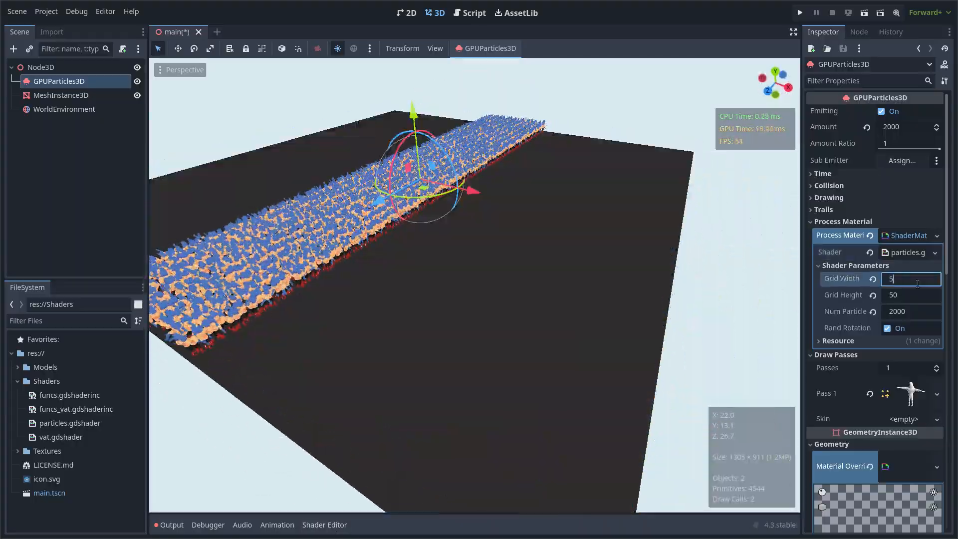
pyautogui.write('50')
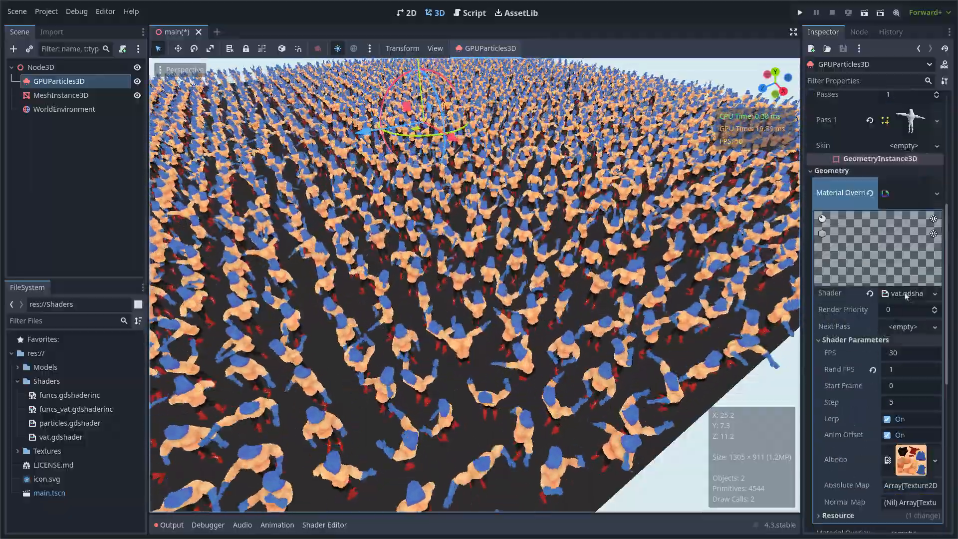
pyautogui.click(906, 294)
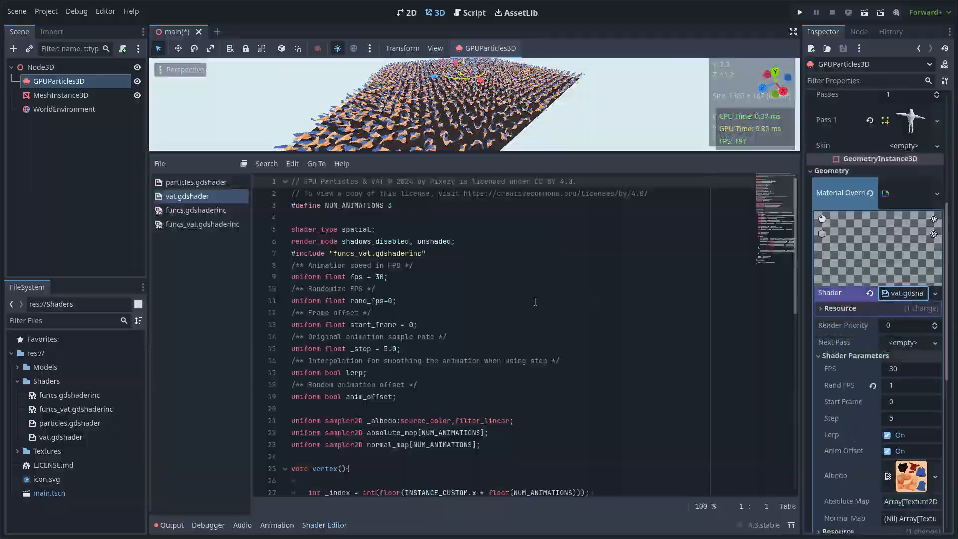
pyautogui.scroll(-3)
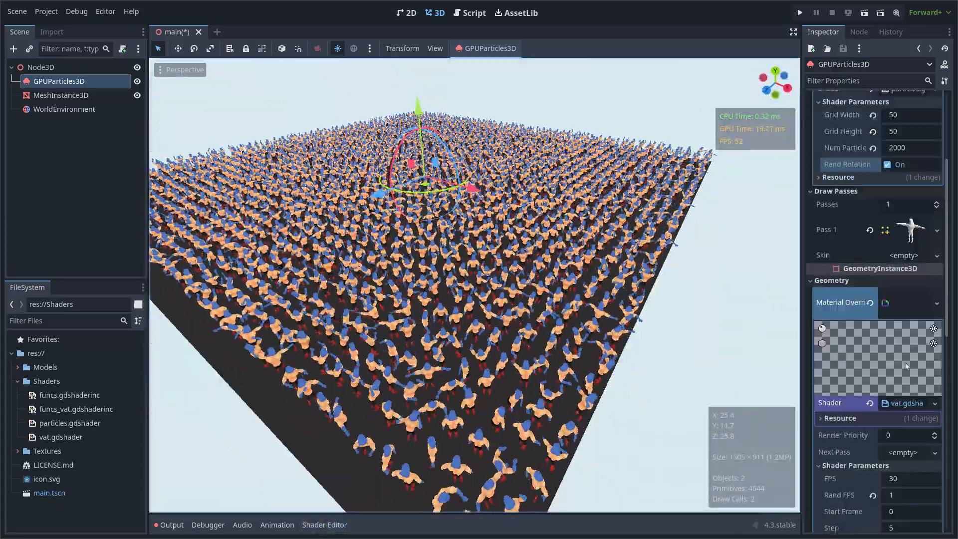
# - Create a new shader res://Shaders/vat_zero.gdshader and assign it to the crowd material
pyautogui.click(934, 293)
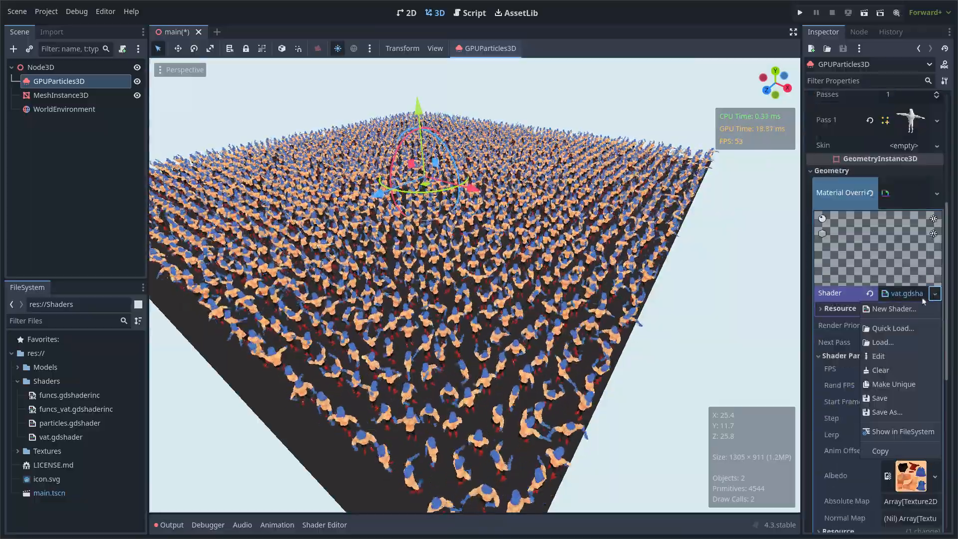
pyautogui.click(893, 308)
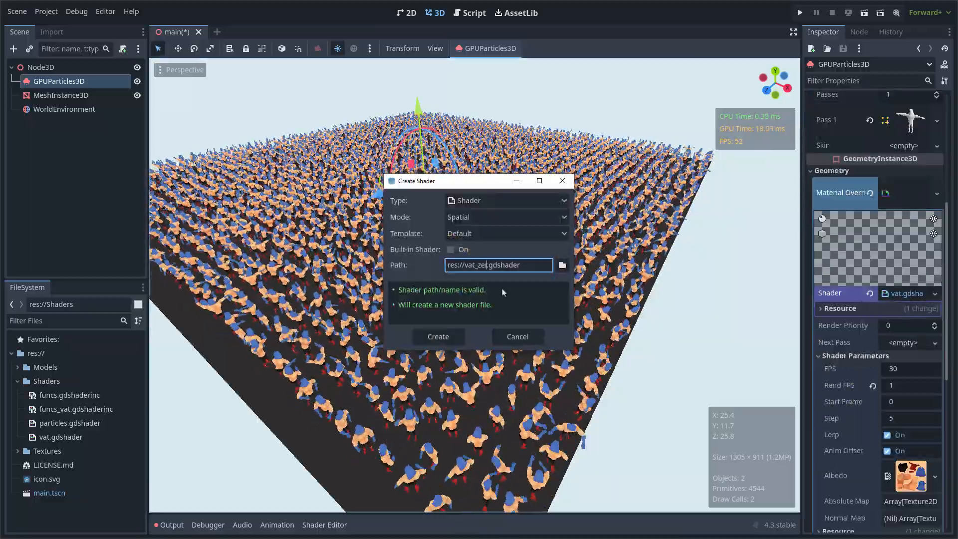
pyautogui.click(562, 265)
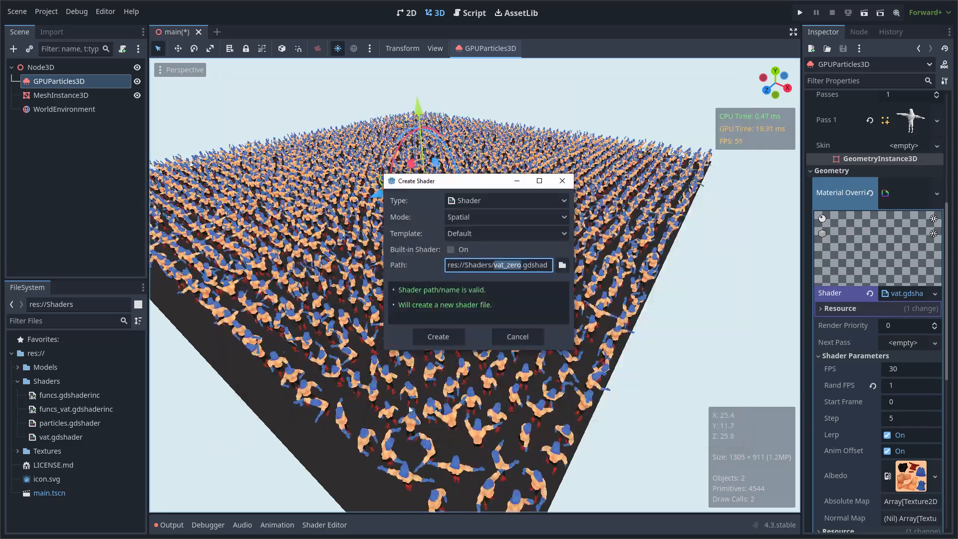
pyautogui.click(437, 336)
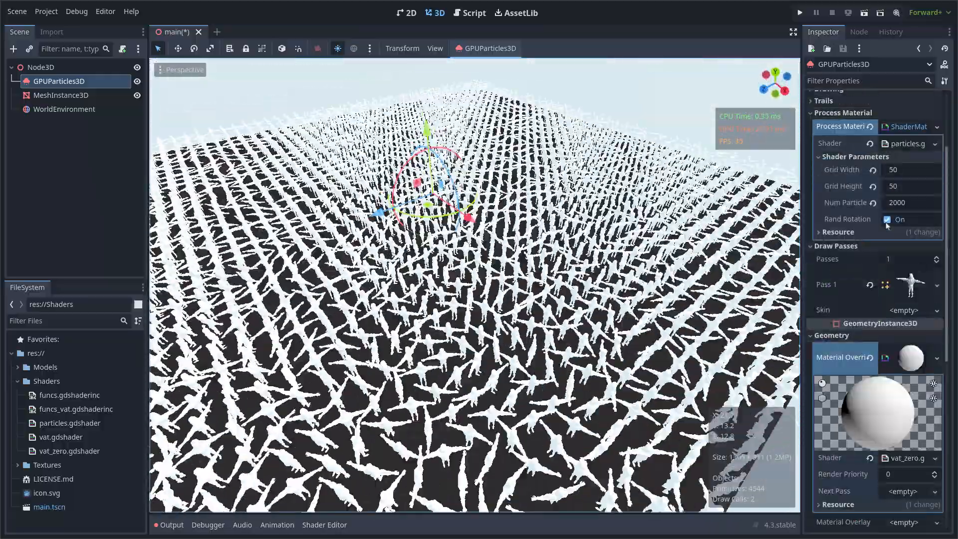
pyautogui.click(887, 220)
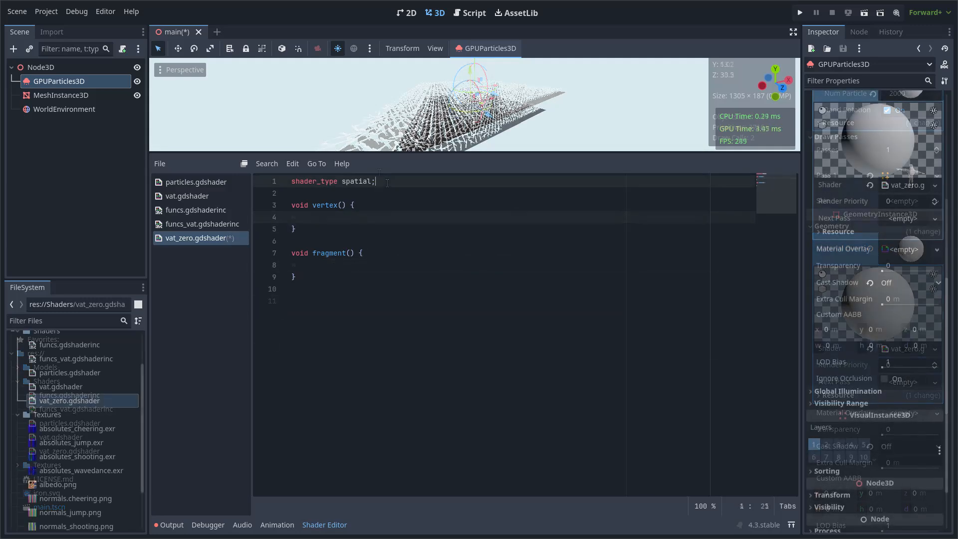
# - Declare 'uniform sampler2D _albedo: source_color, filter_linear;' and begin a second uniform
pyautogui.write('uniform sampler2D')
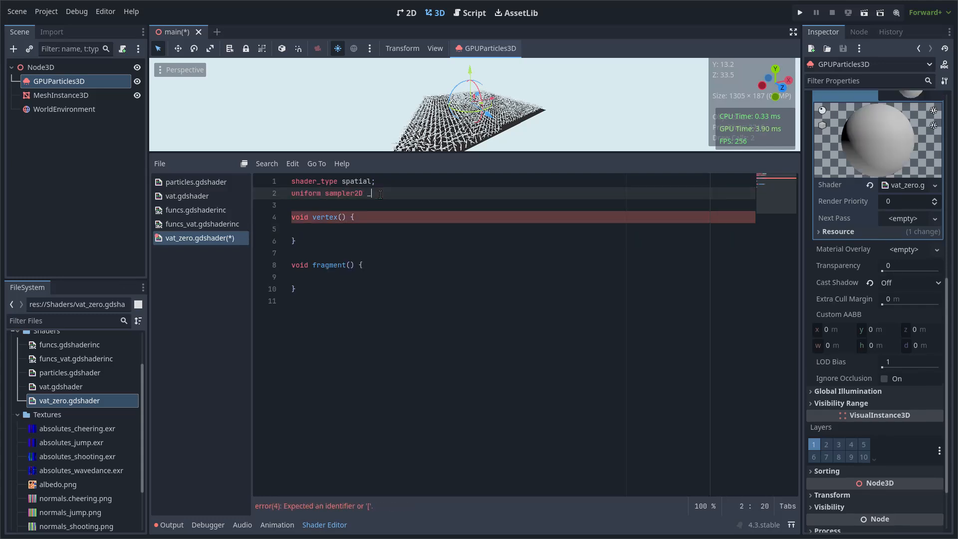
pyautogui.write('_albedo: source_color, filter_linear;')
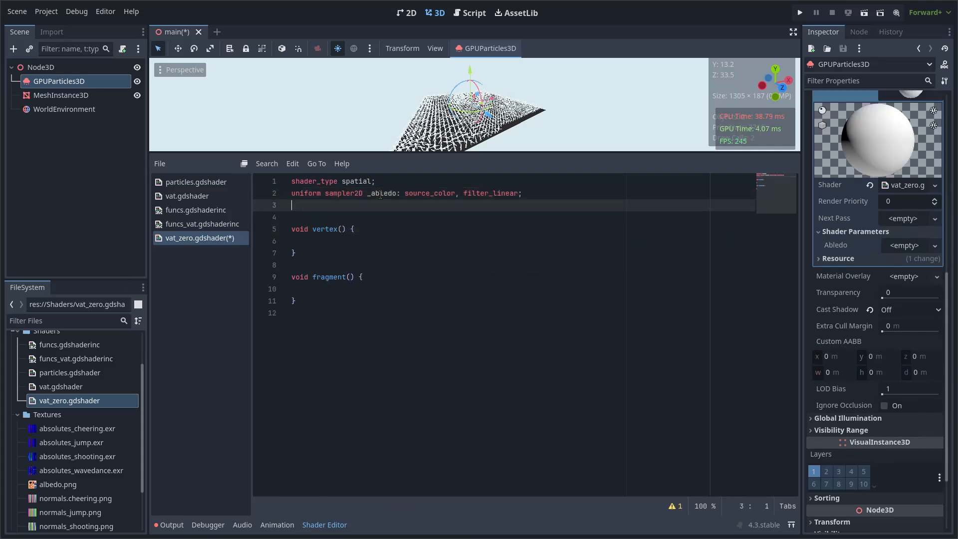
pyautogui.write('uniform sampler2D absolute_map;')
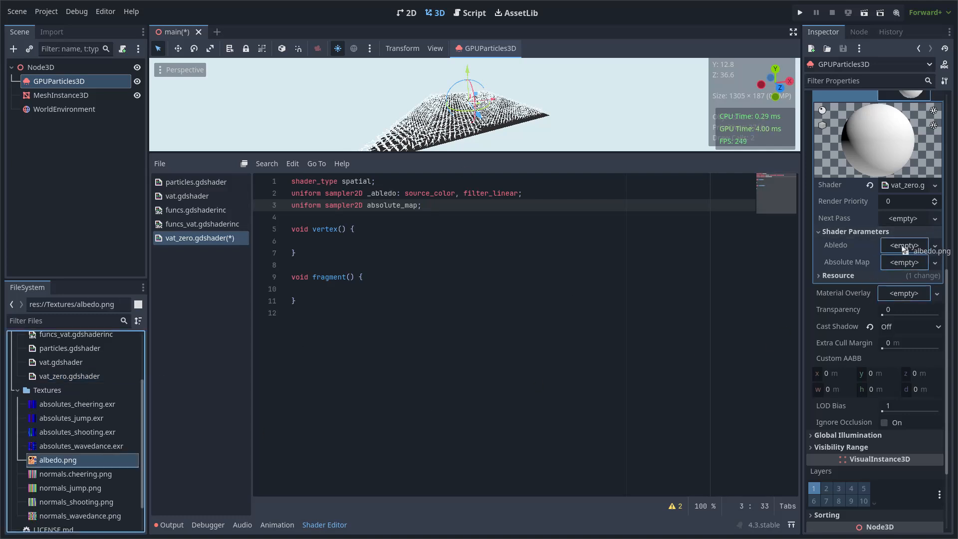
# - Assign albedo.png to the Albedo parameter and show normals_shooting.png's import settings
pyautogui.click(903, 246)
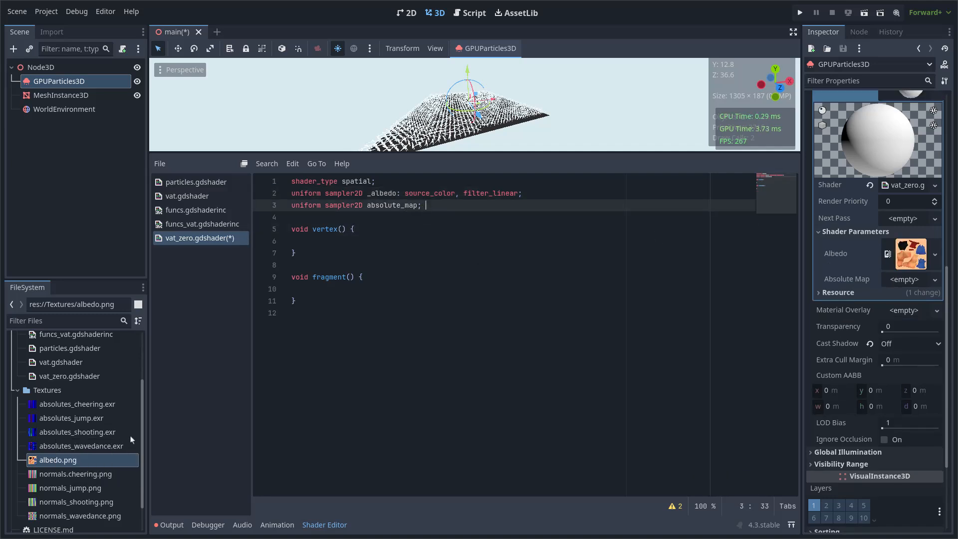
pyautogui.click(77, 431)
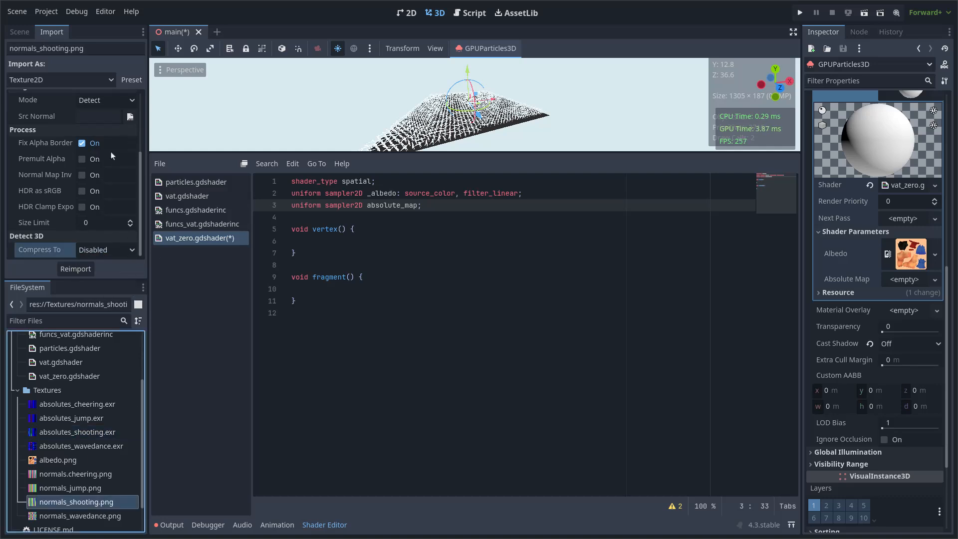
pyautogui.click(105, 249)
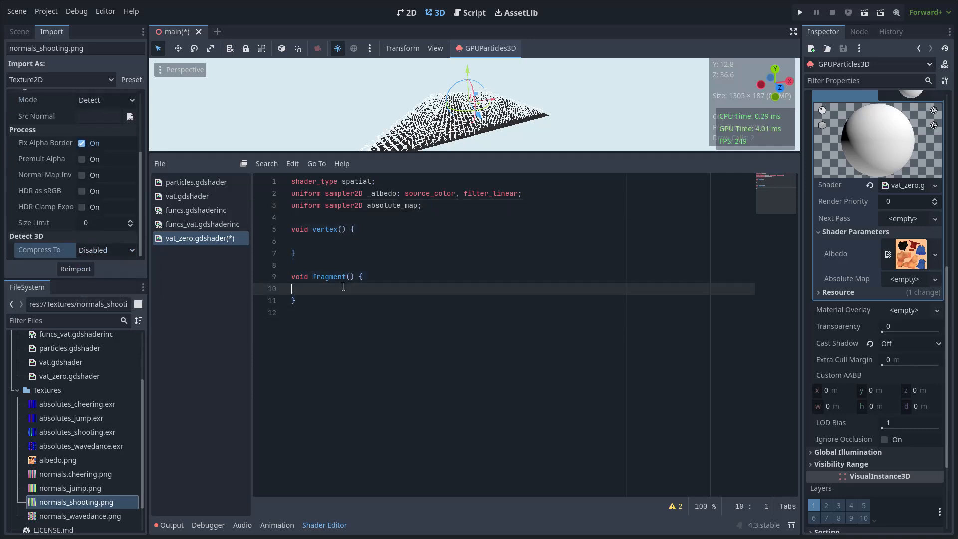
# - Colour the characters with ALBEDO = texture(_albedo, UV).rgb in fragment()
pyautogui.write('ALBEDO = tex')
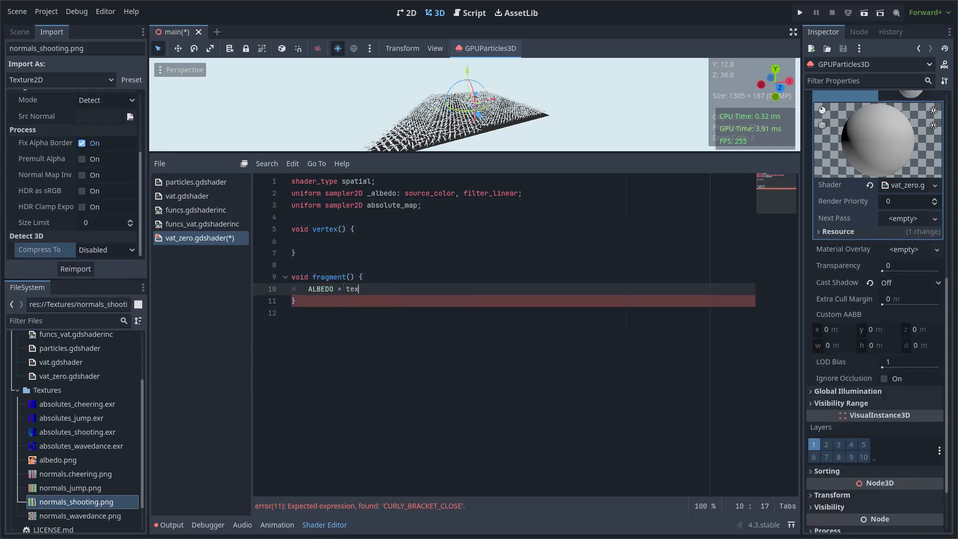
pyautogui.write('ture(_albedo, UV);')
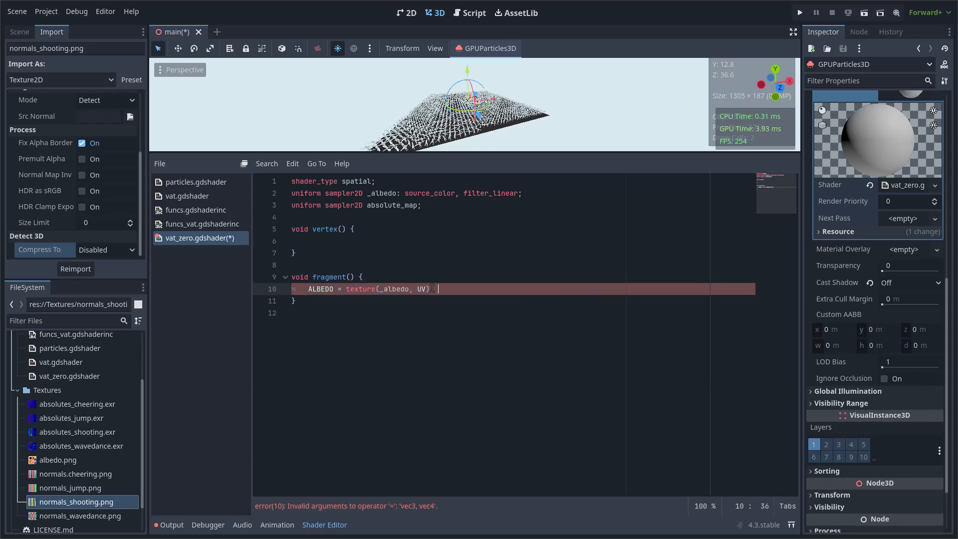
pyautogui.write('.rgb')
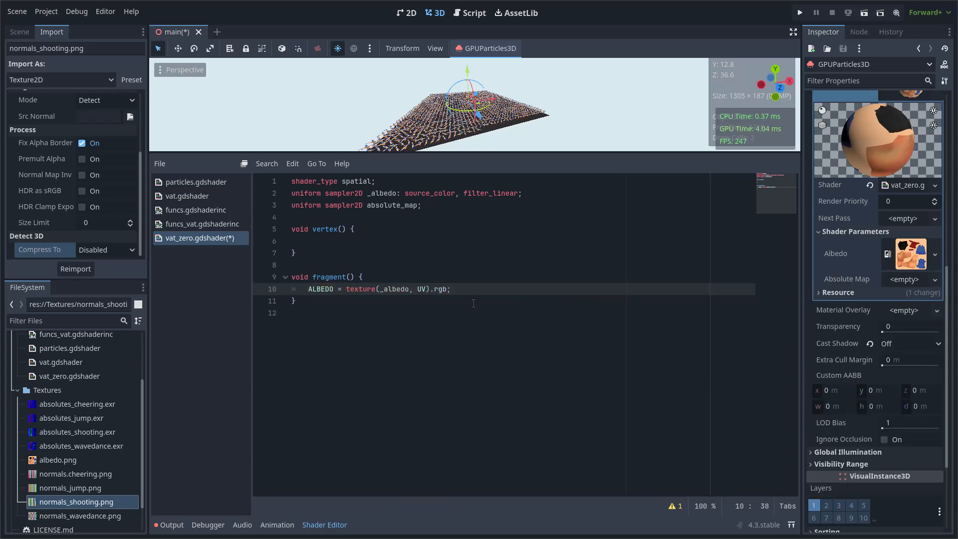
# - Start the frame-time logic: iframe and fframe via modf(TIME, iframe), plus a uniform float fps
pyautogui.write('//--')
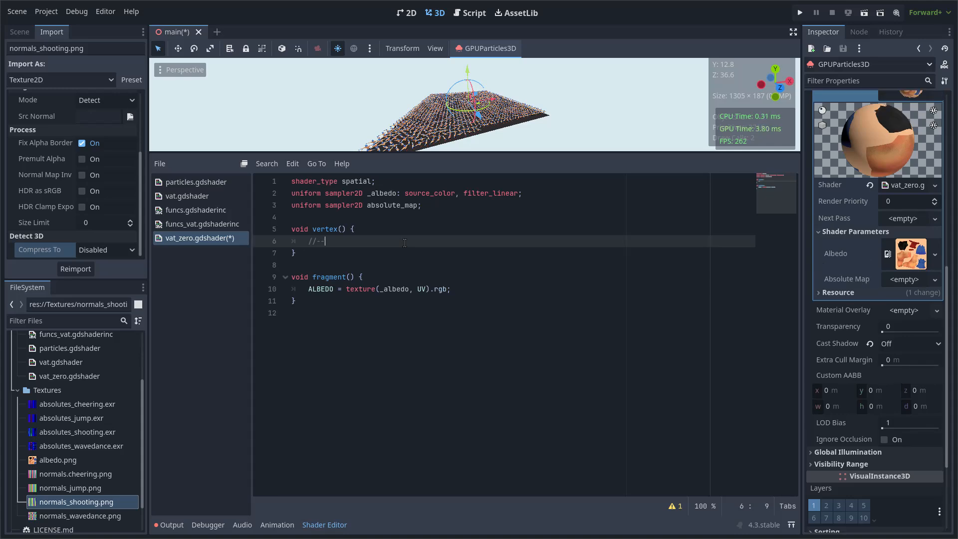
pyautogui.write('FRAME-TIME LOGIC')
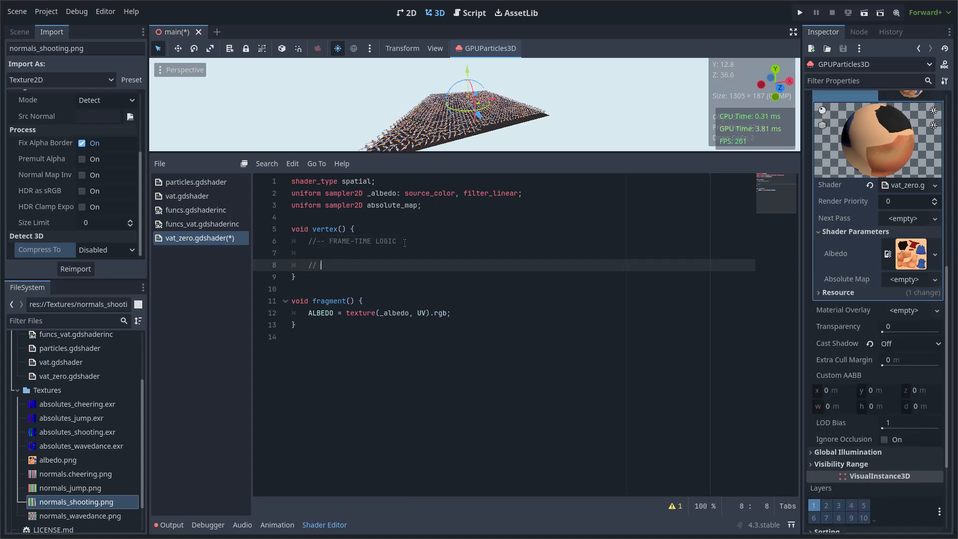
pyautogui.write('Current frame in integers')
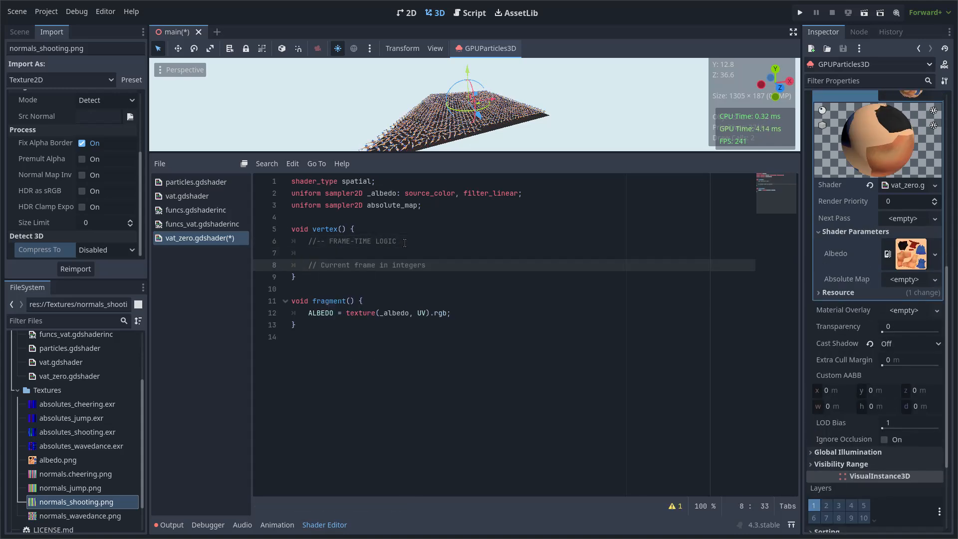
pyautogui.write('float iframe;')
pyautogui.write('float fframe = modf(')
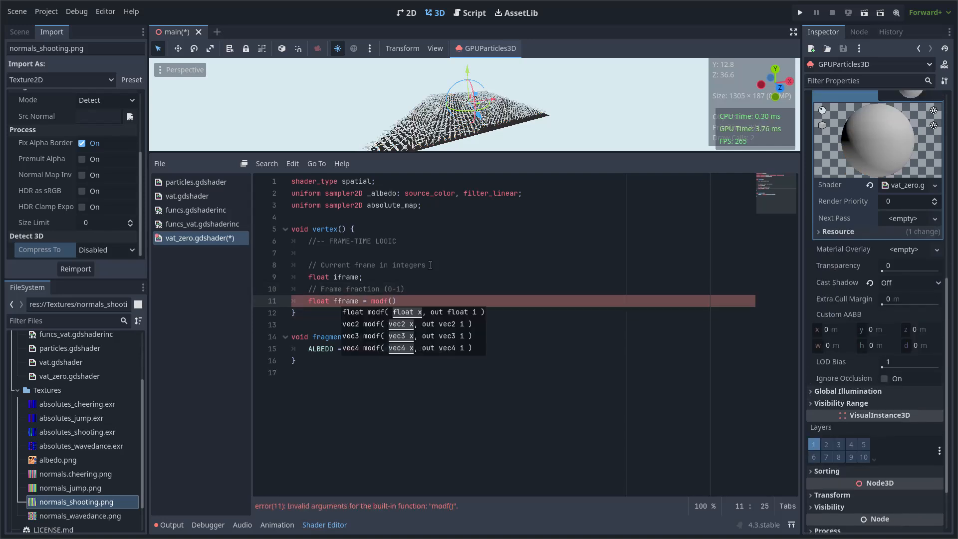
pyautogui.write('TIME, iframe')
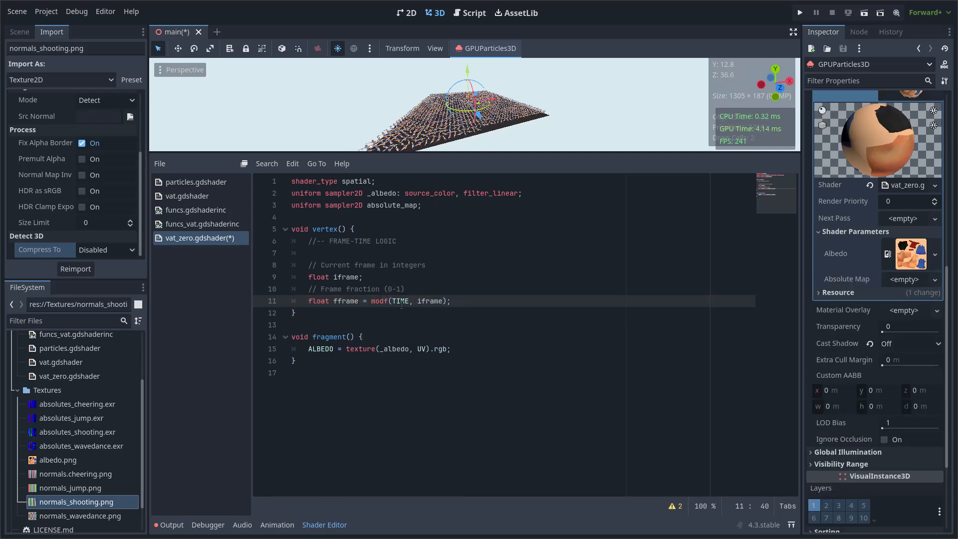
pyautogui.write('uniform float fps;')
pyautogui.write('// VAT height ( Y texels ')
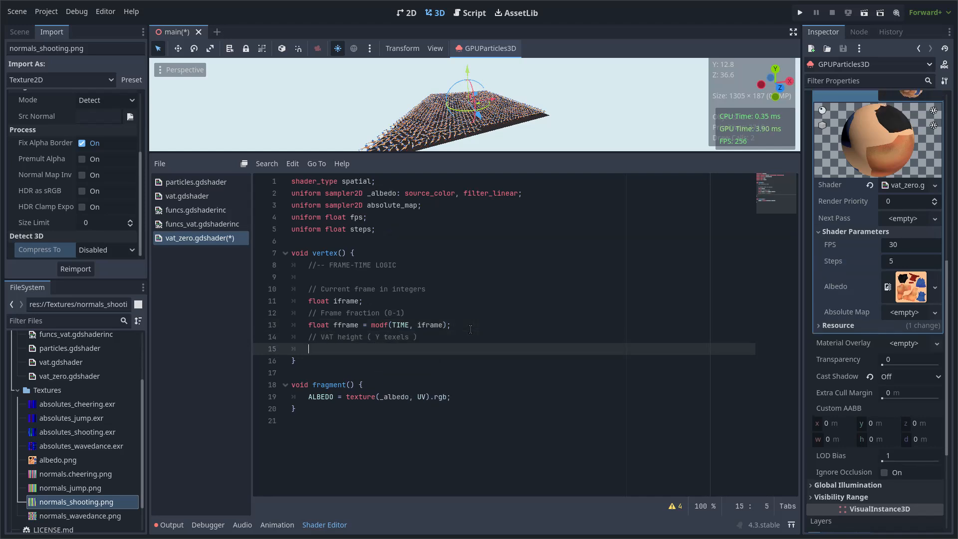
# - Derive num_frames from textureSize(absolute_map, 0) and wrap current_frame with mod(iframe, num_frames)
pyautogui.write('float num_frames = float (tex')
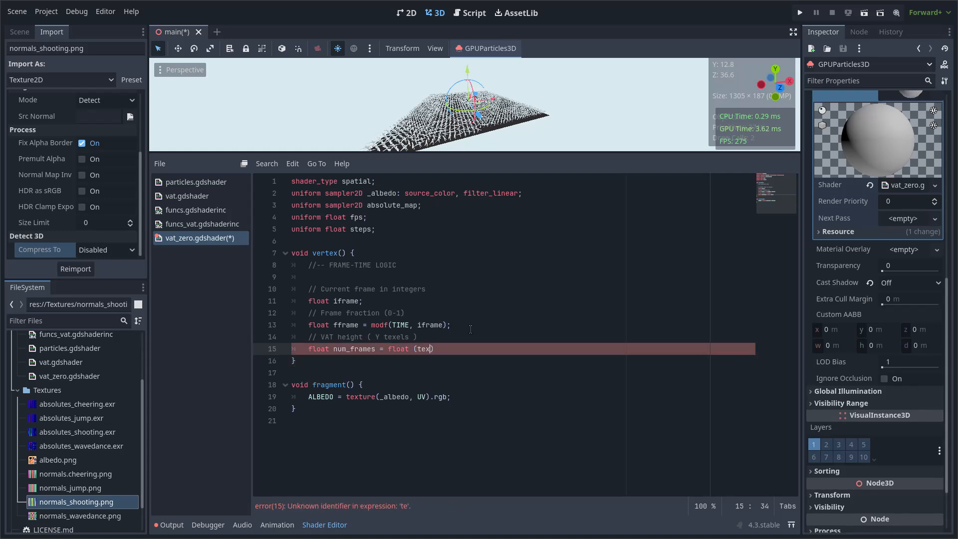
pyautogui.write('xtureSize(absolute_map, 0))')
pyautogui.write('//')
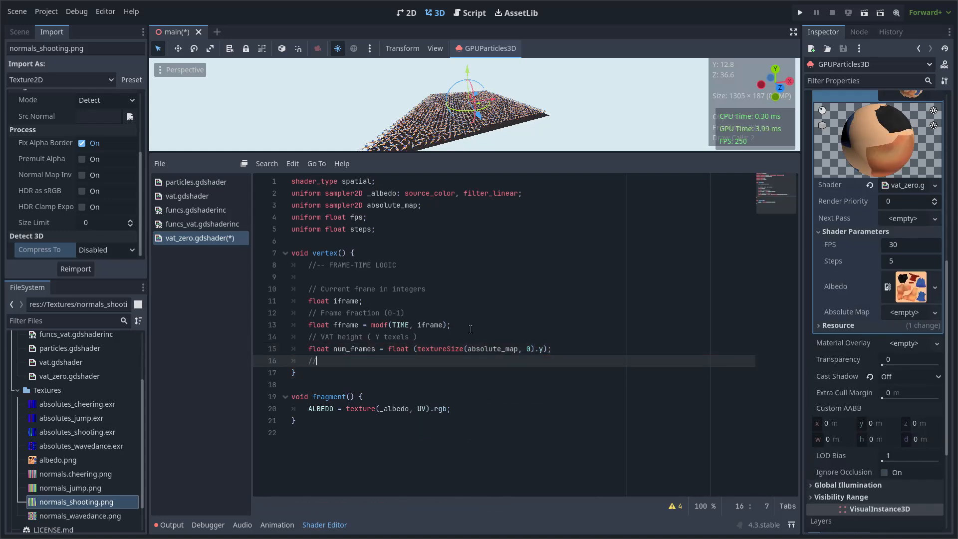
pyautogui.write('Wrap current frame between')
pyautogui.write('float current_frame = mod(iframe, ')
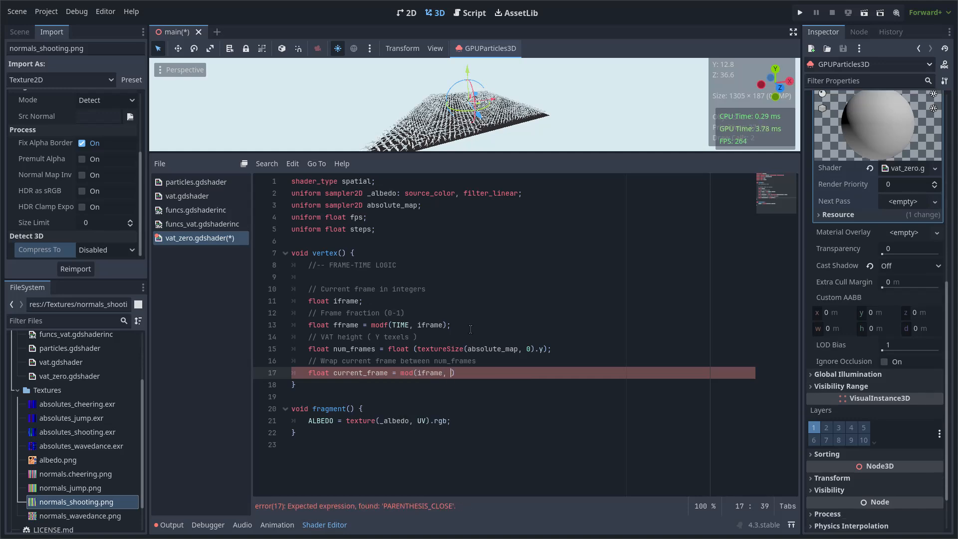
pyautogui.write('num_frames);')
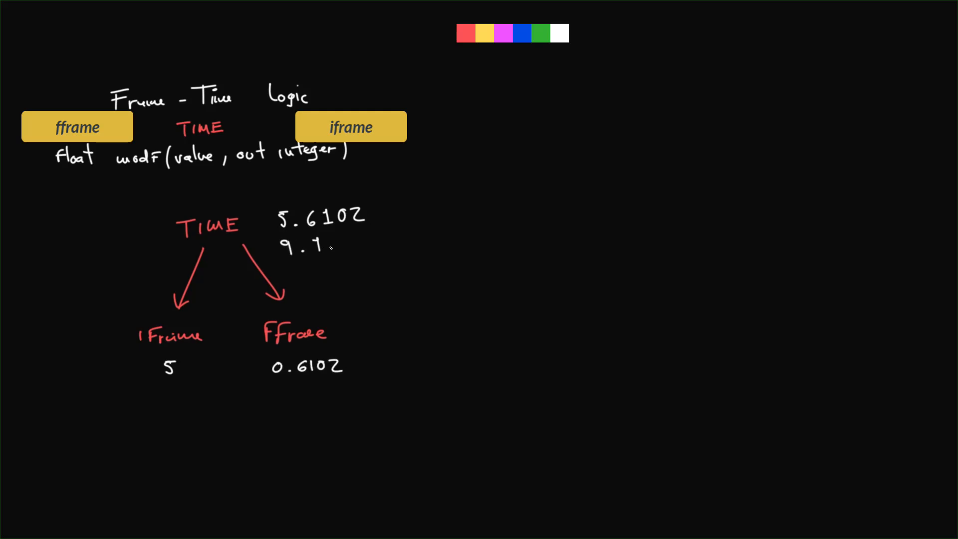
pyautogui.write('9.1127')
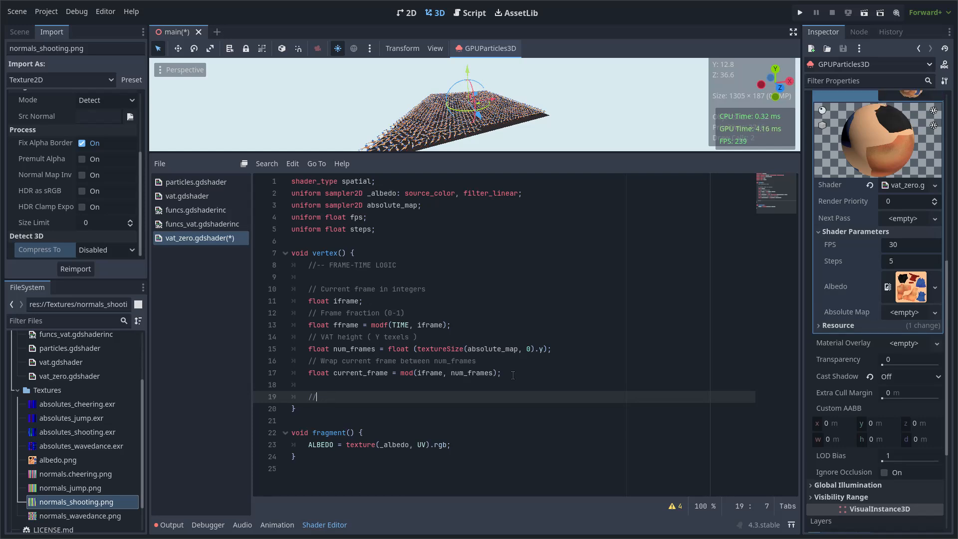
# - Compute texel size 1.0/num_frames, the texel centre, and uv_offset = vec2(0.0, current frame)
pyautogui.write('-- VAT "READING"bool')
pyautogui.write('float texel')
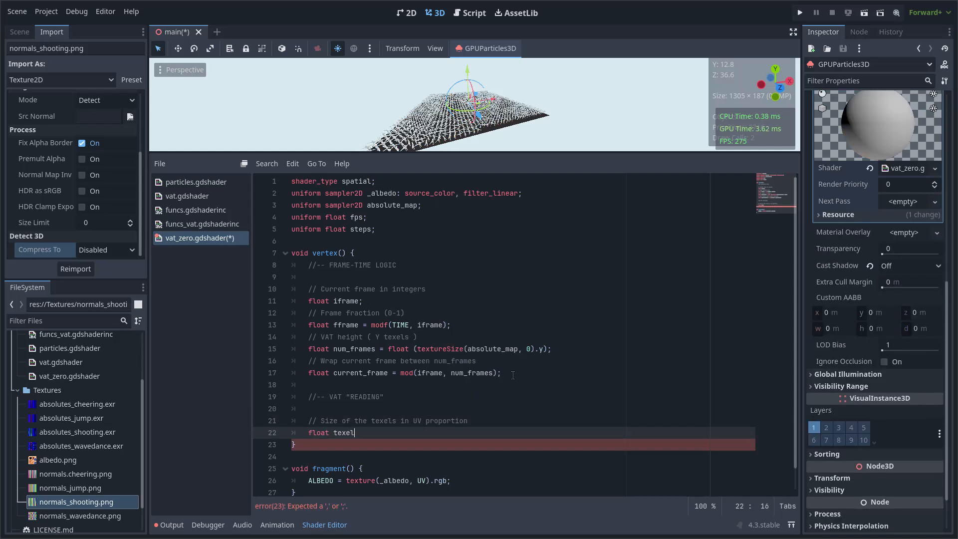
pyautogui.write('_size = 1.0/ num_frames;')
pyautogui.write('//')
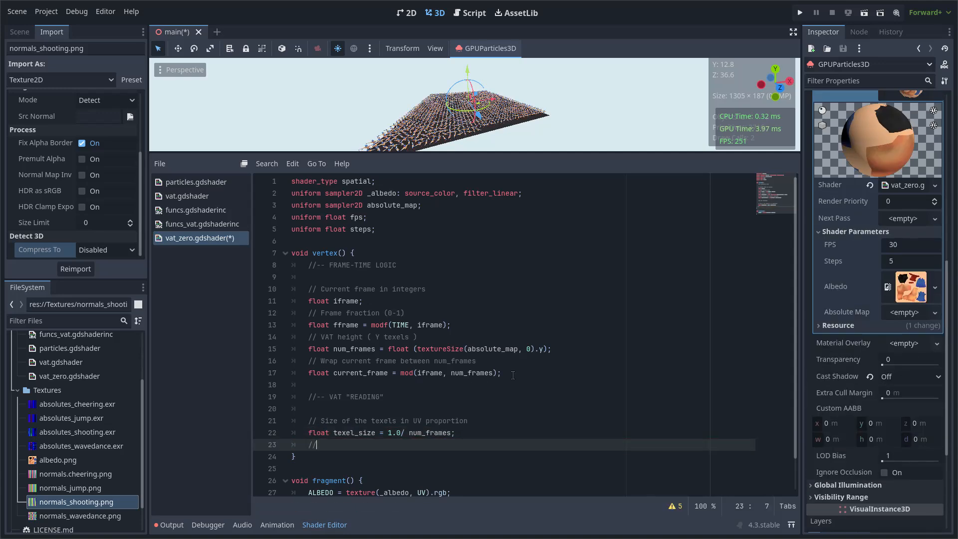
pyautogui.write('Place the UV (reading')
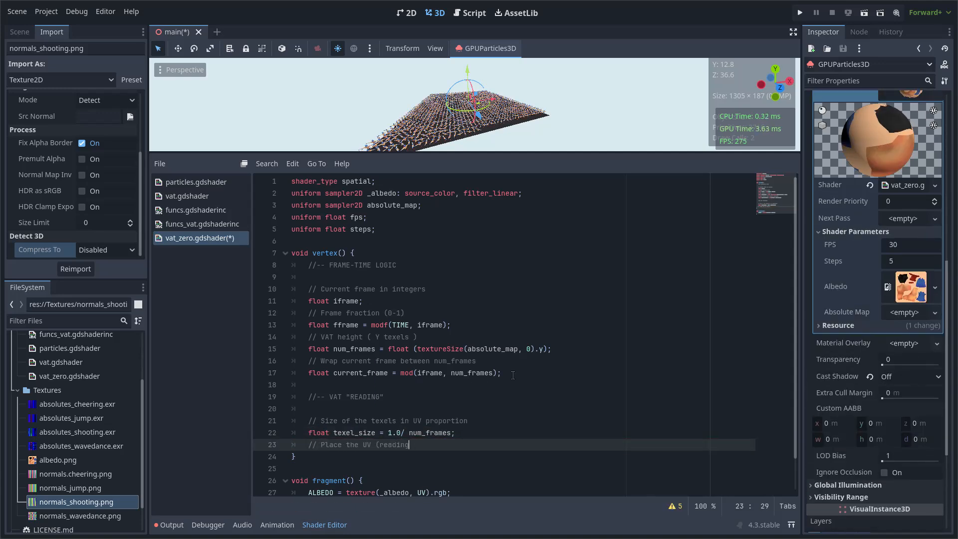
pyautogui.write('_line) in the middle of texel')
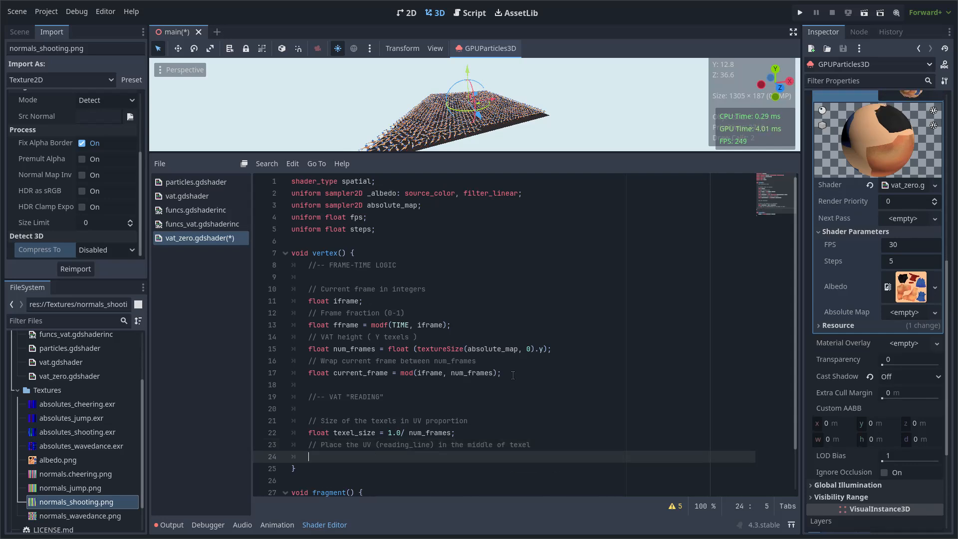
pyautogui.write('vec2 texel_center = vec')
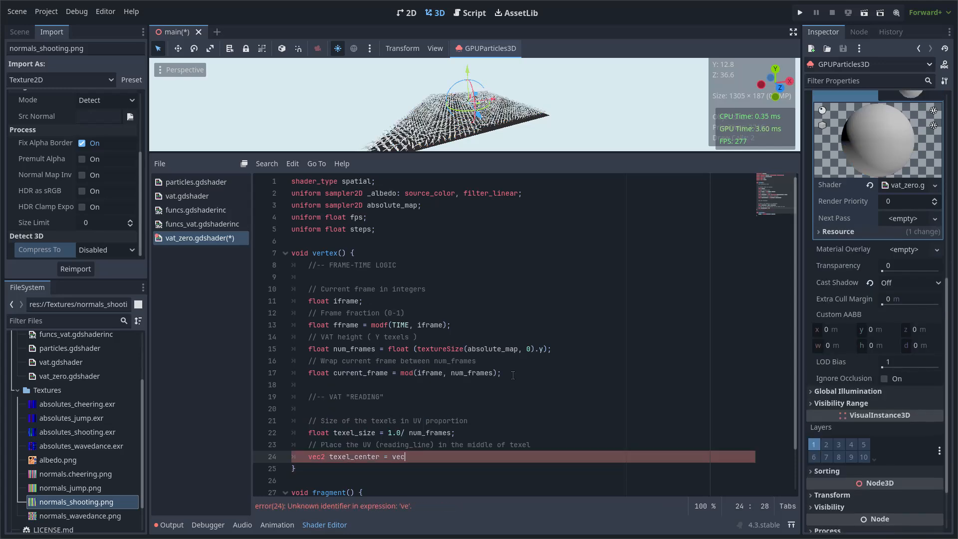
pyautogui.write('2(0.0, texel_size * 0.5);')
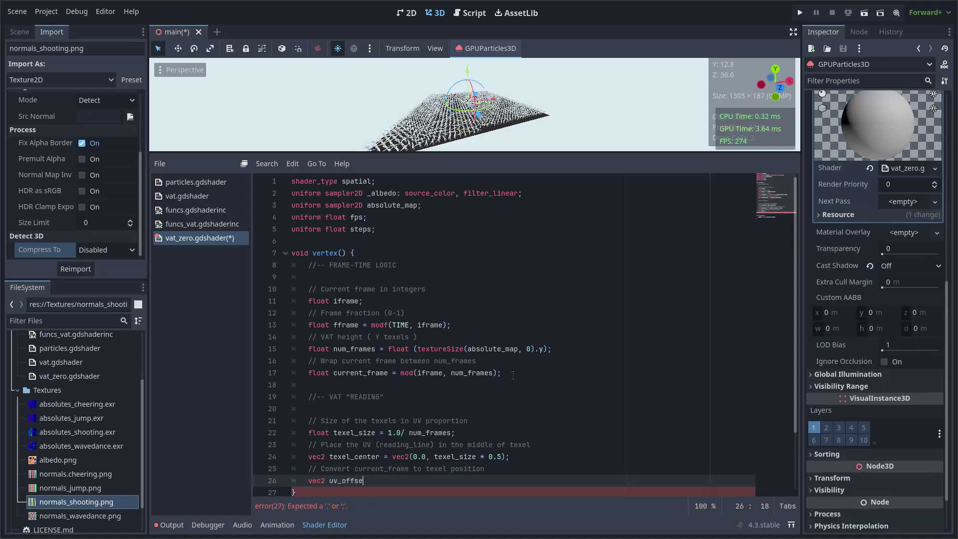
pyautogui.write('= vec2(0.0, current)')
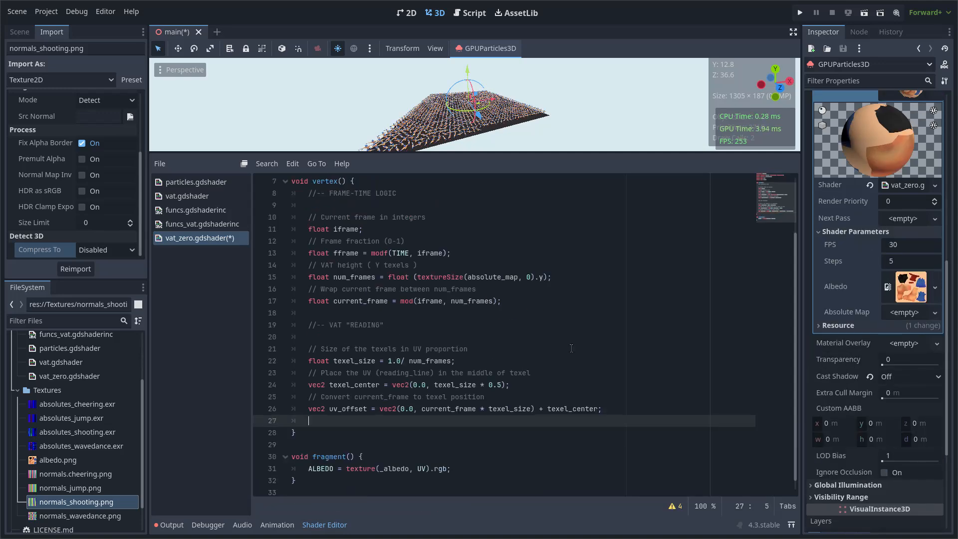
# - Read vertex_absolute from absolute_map at UV2 + uv_offset and begin the VERTEX assignment
pyautogui.write('// Read vertex absolute position')
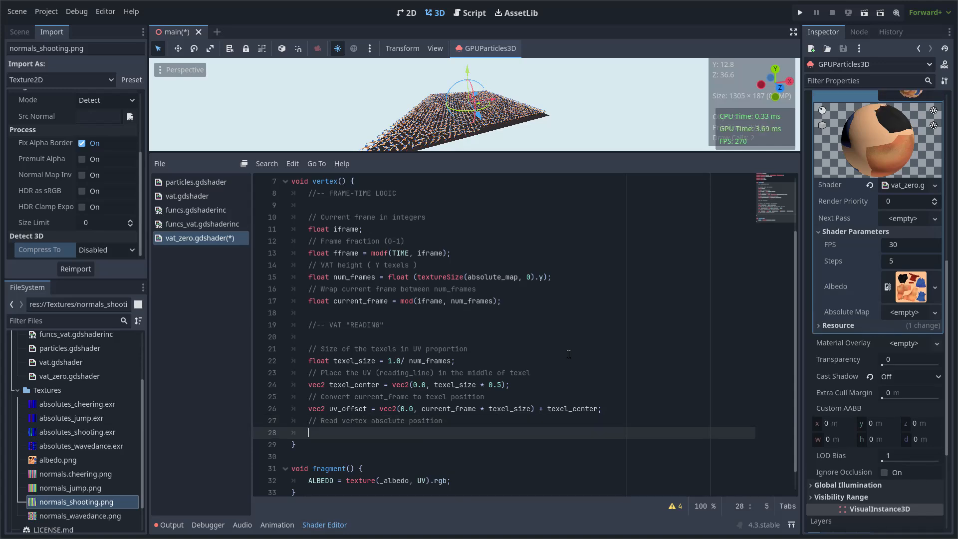
pyautogui.write('vec3 vertex_absolute = texture(absolute_map, UV2')
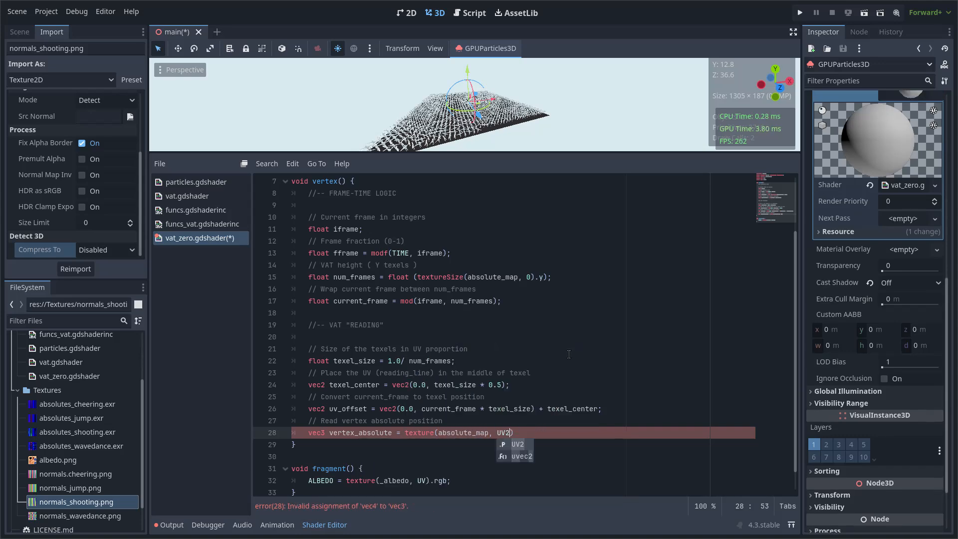
pyautogui.write('+ uv_offset).xyz;')
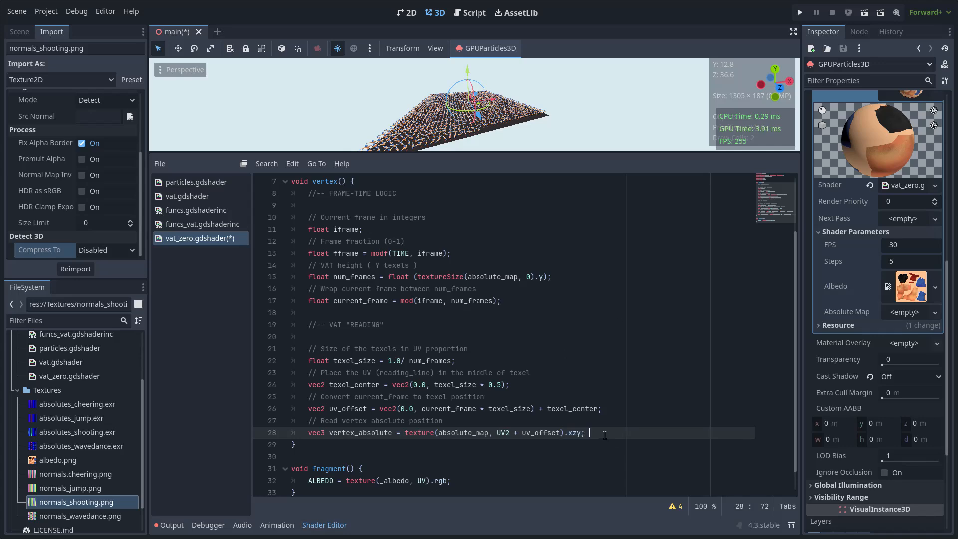
pyautogui.write('VERTEX =')
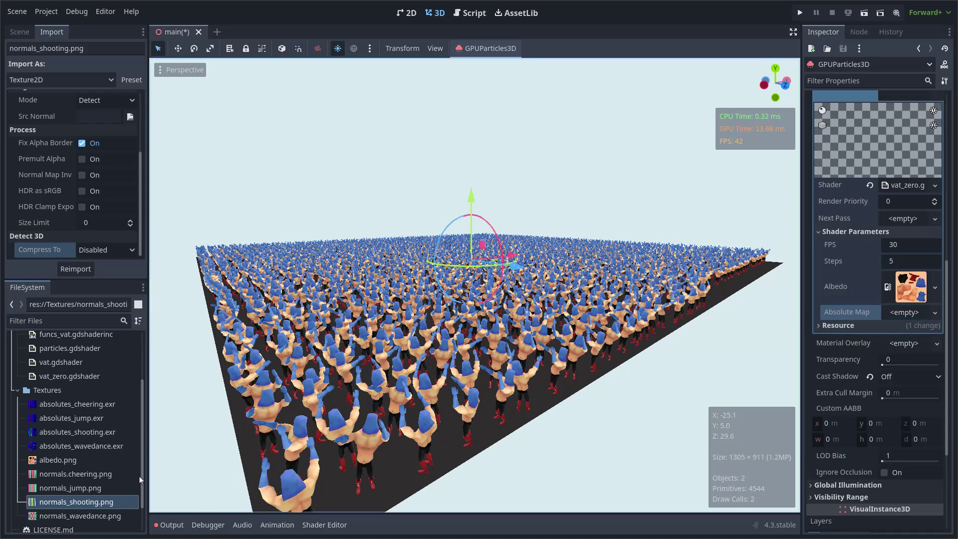
# - Assign absolutes_shooting.exr as the material's Absolute Map parameter
pyautogui.click(77, 431)
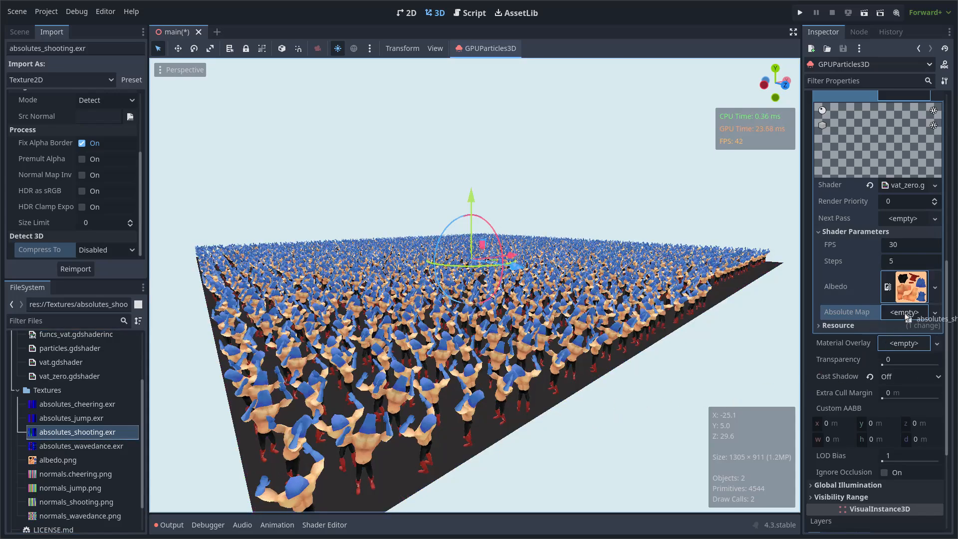
pyautogui.click(904, 311)
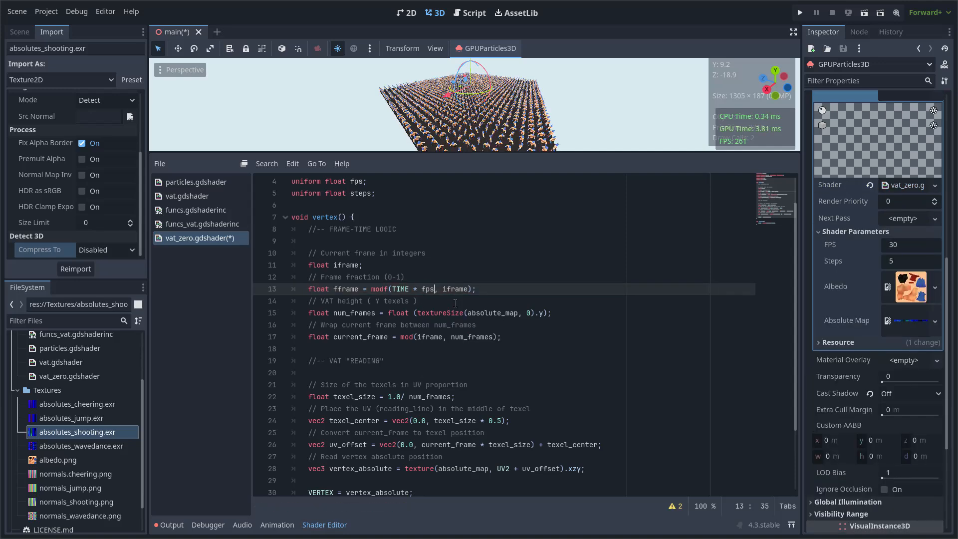
# - Scale the fframe line so TIME is multiplied by fps and divided by steps
pyautogui.write('/ steps')
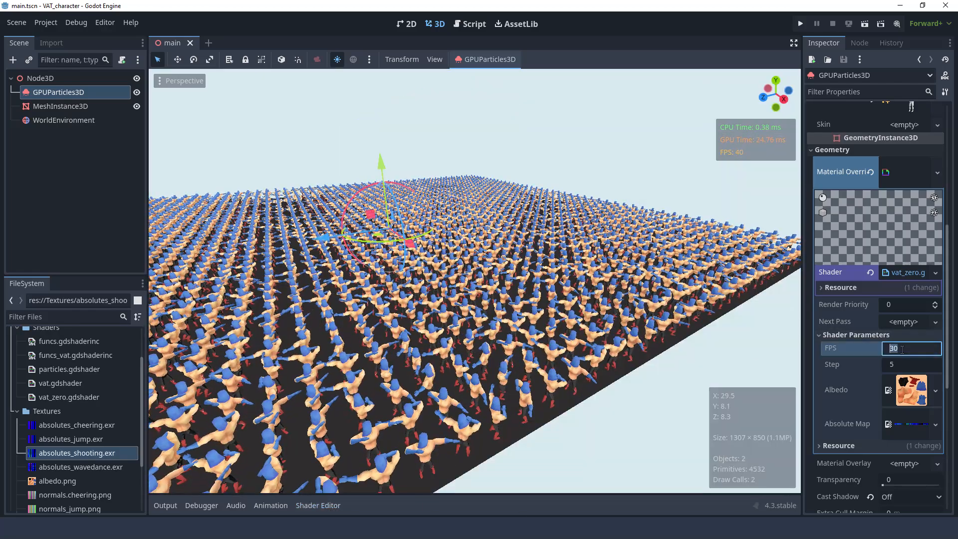
pyautogui.write('1')
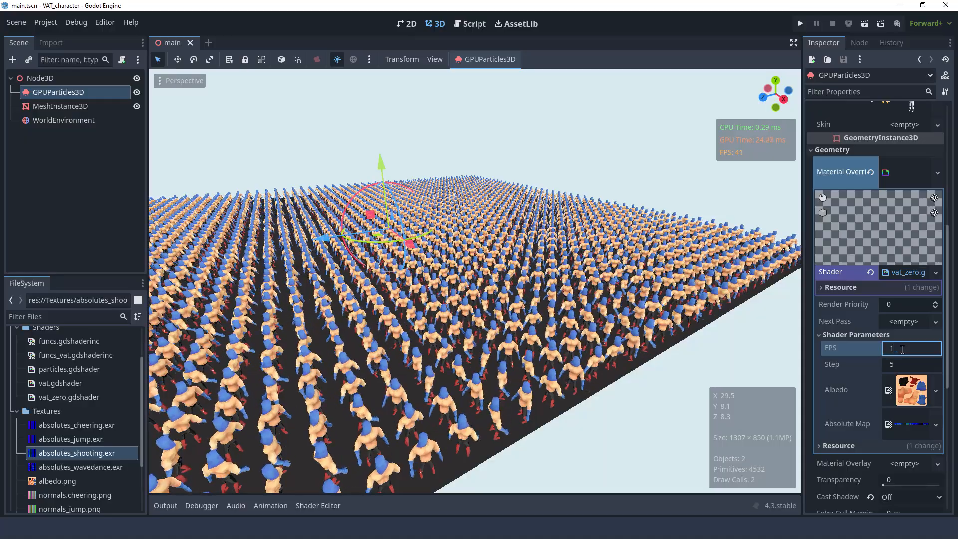
pyautogui.write('100')
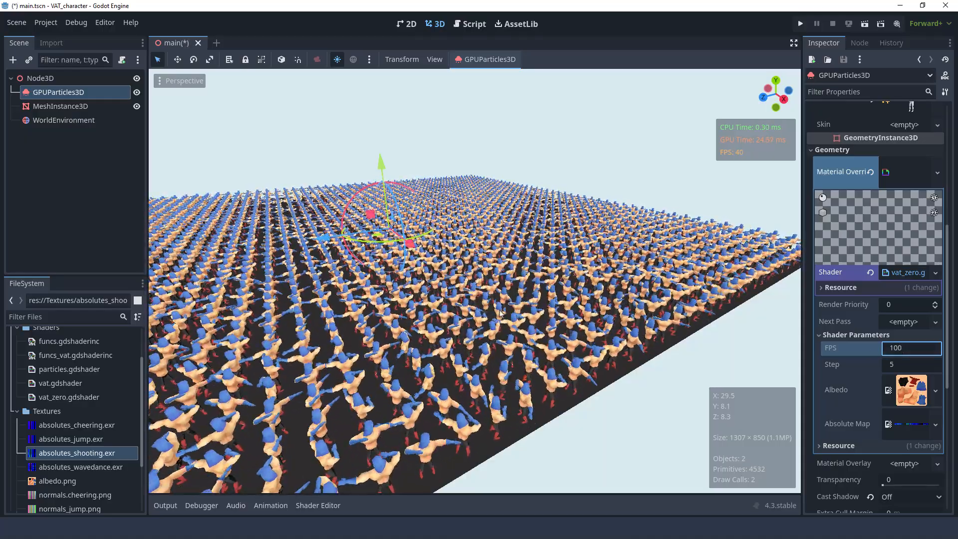
pyautogui.click(910, 347)
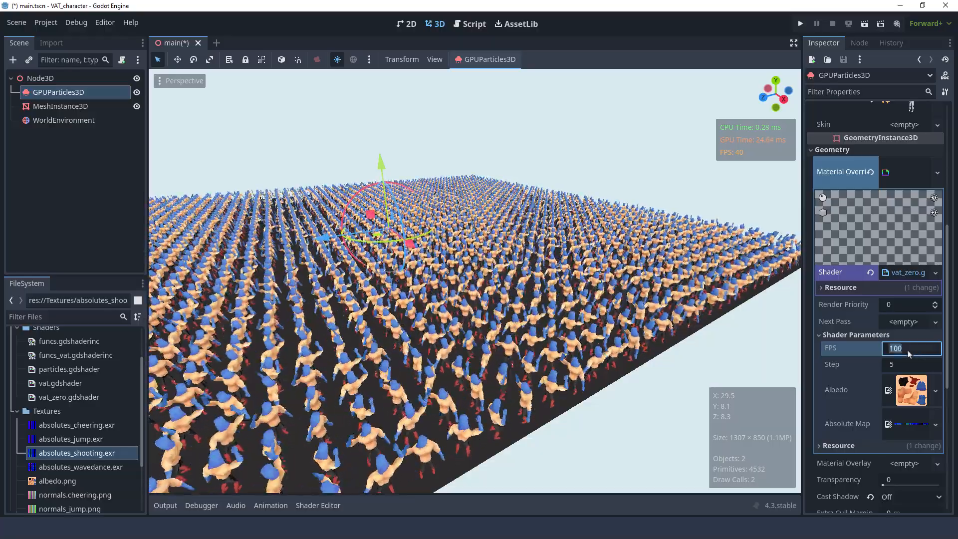
pyautogui.write('30')
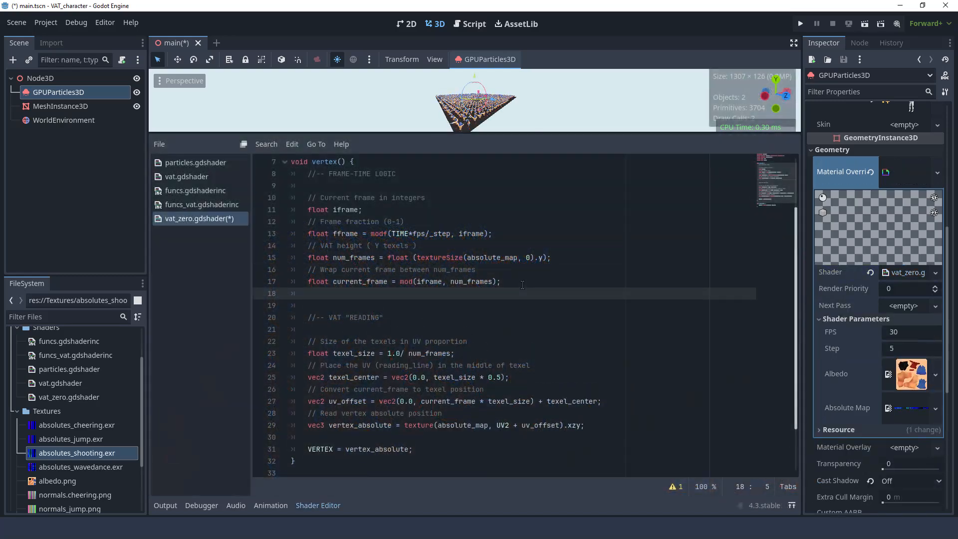
# - Compute next_frame and its uv_offset2 as next_frame * texel_size in the vertex shader
pyautogui.write('// Get next frame')
pyautogui.write('float next_frame = mod(current_frame + 1.0, num_frames);')
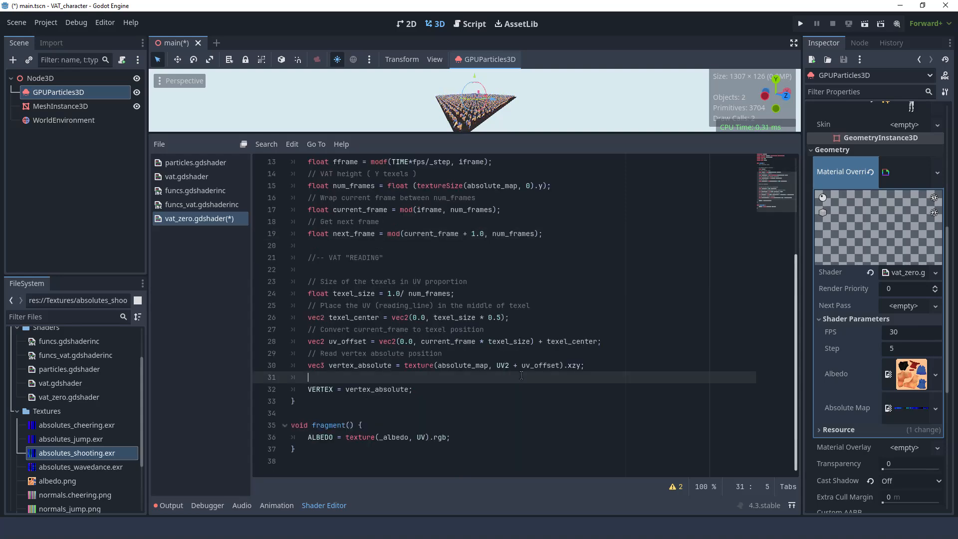
pyautogui.write('vec2 uv_offset2 = vec2(0.0,')
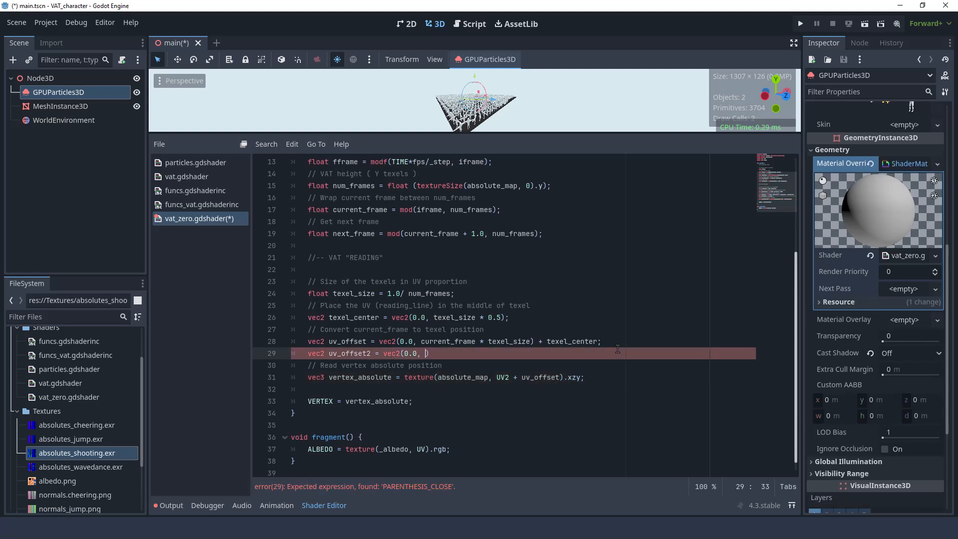
pyautogui.write('next_frame * texel_size')
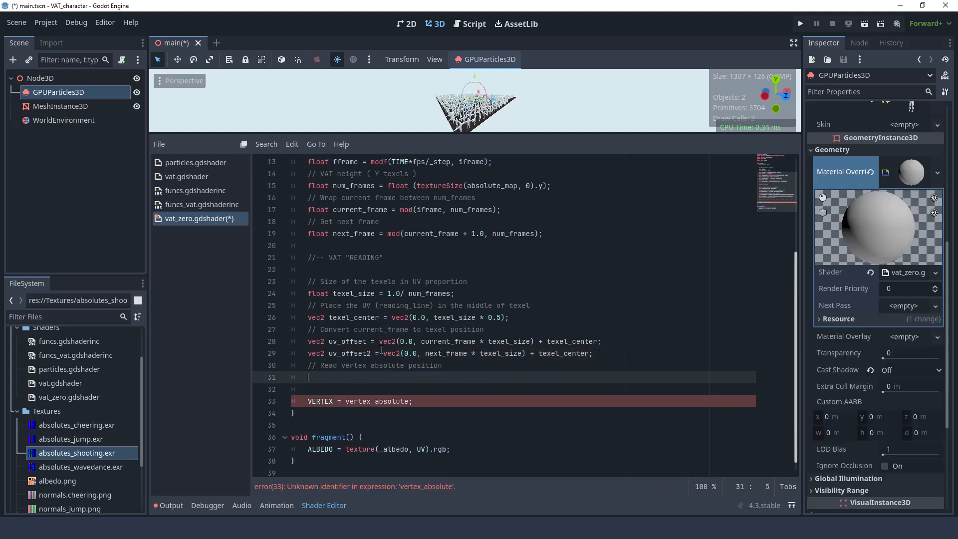
# - Blend both frame reads with vec3 lerp = mix(..., fframe) and use it as vertex_absolute
pyautogui.write('vec3 lerp = mix(')
pyautogui.write('texture(absolute_map, UV2 + uv_offset2).xzy,')
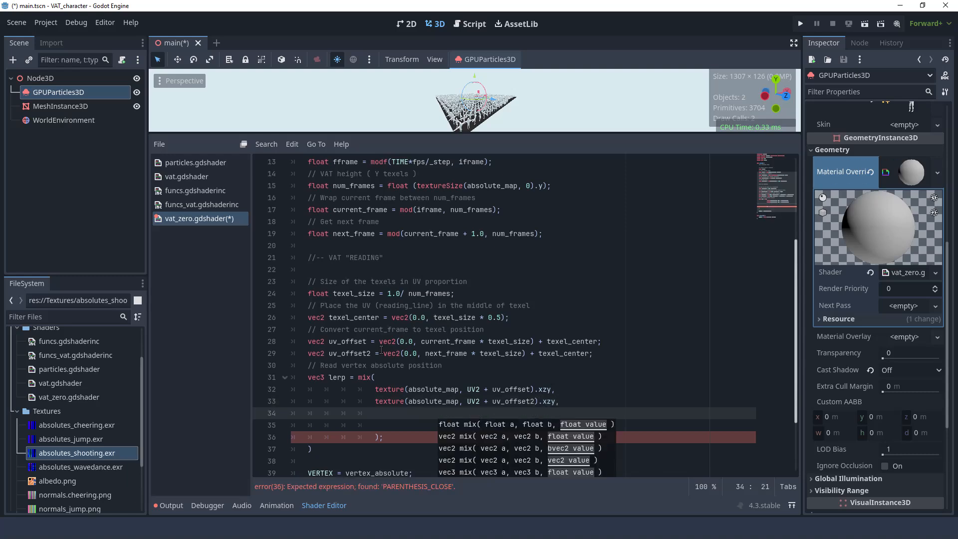
pyautogui.write('fframe')
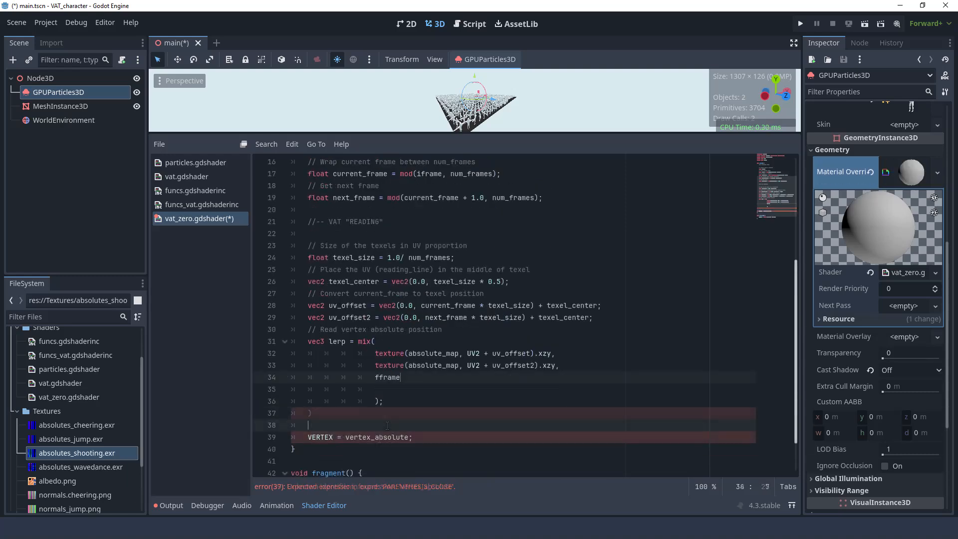
pyautogui.write('vec3 vertex_absolute = lep')
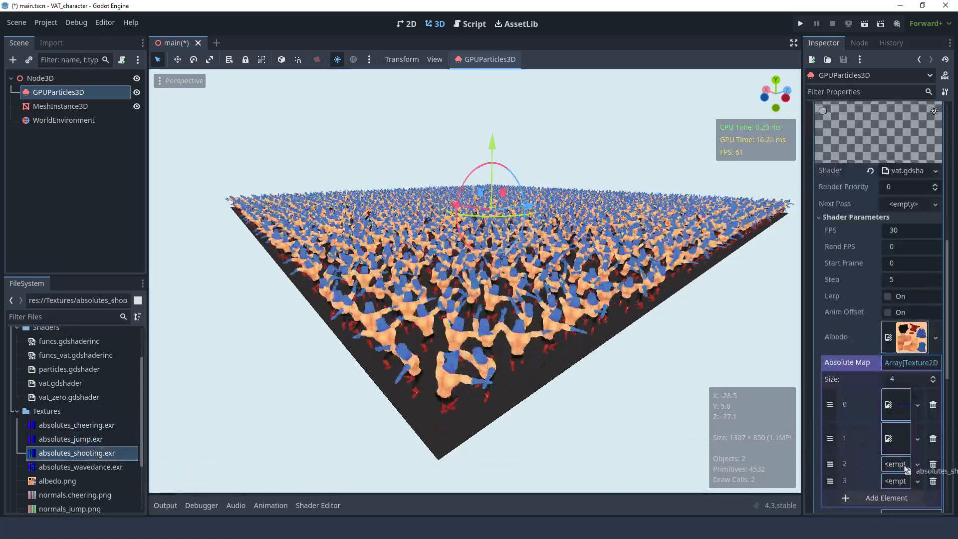
# - Add another animation texture element to the material's Absolute Map array
pyautogui.click(80, 467)
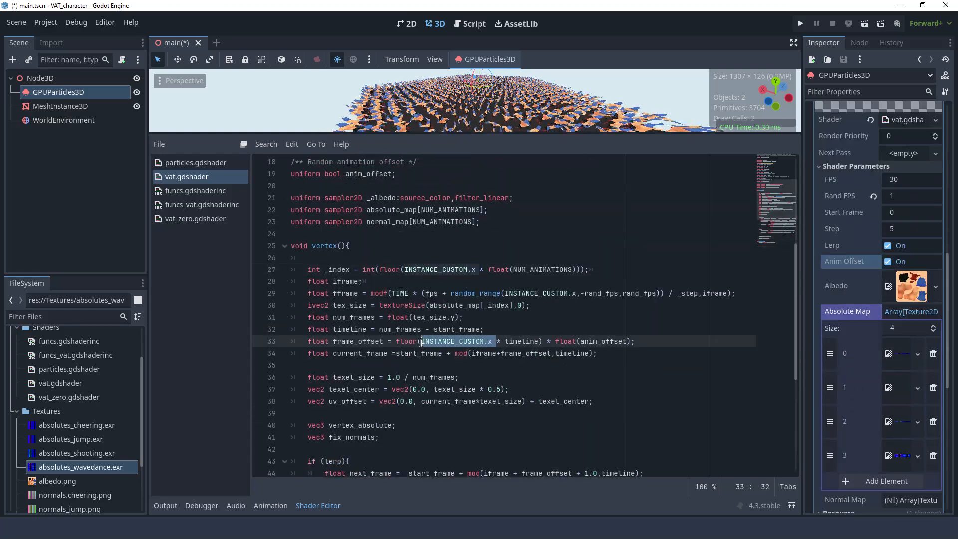
# - Review CUSTOM.x in particles.gdshader, return to vat.gdshader, then reveal the crowd viewport
pyautogui.click(195, 162)
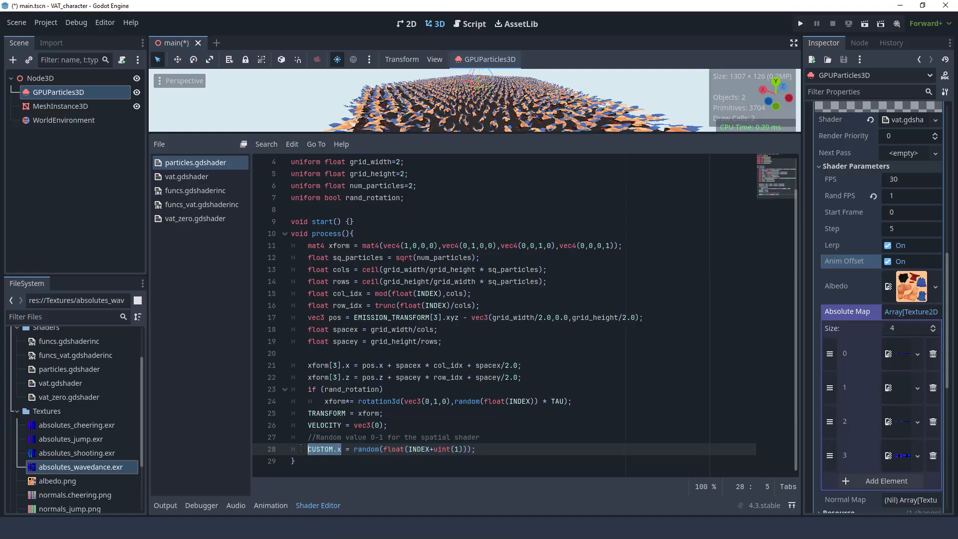
pyautogui.click(187, 175)
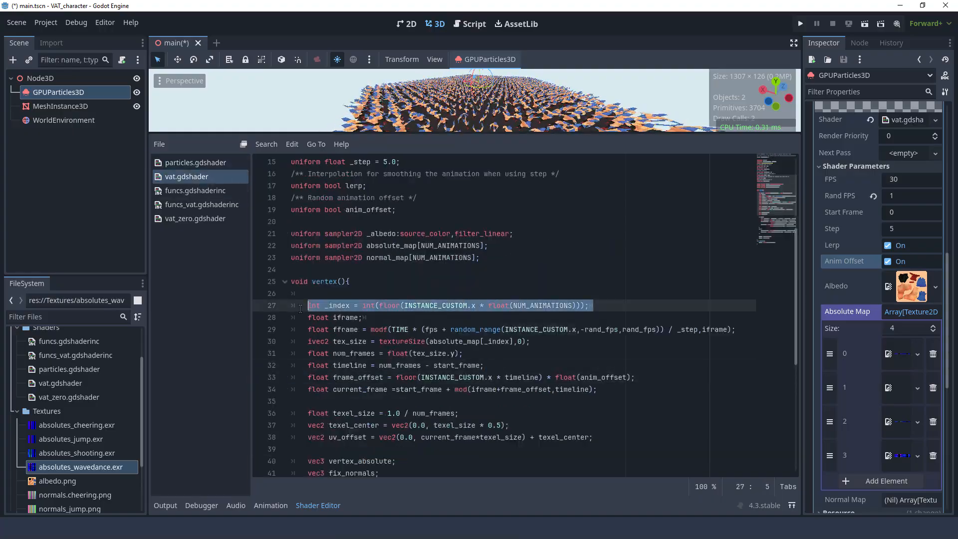
pyautogui.click(439, 23)
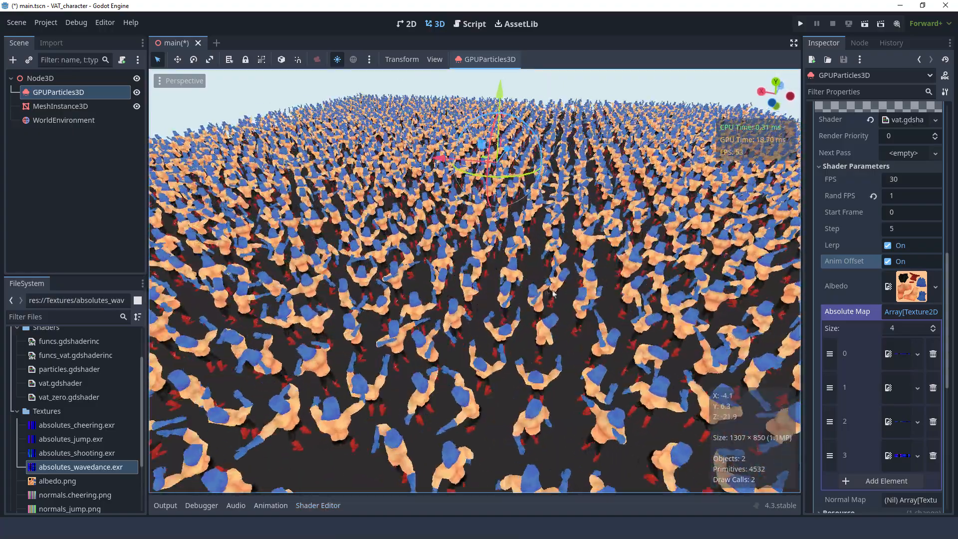